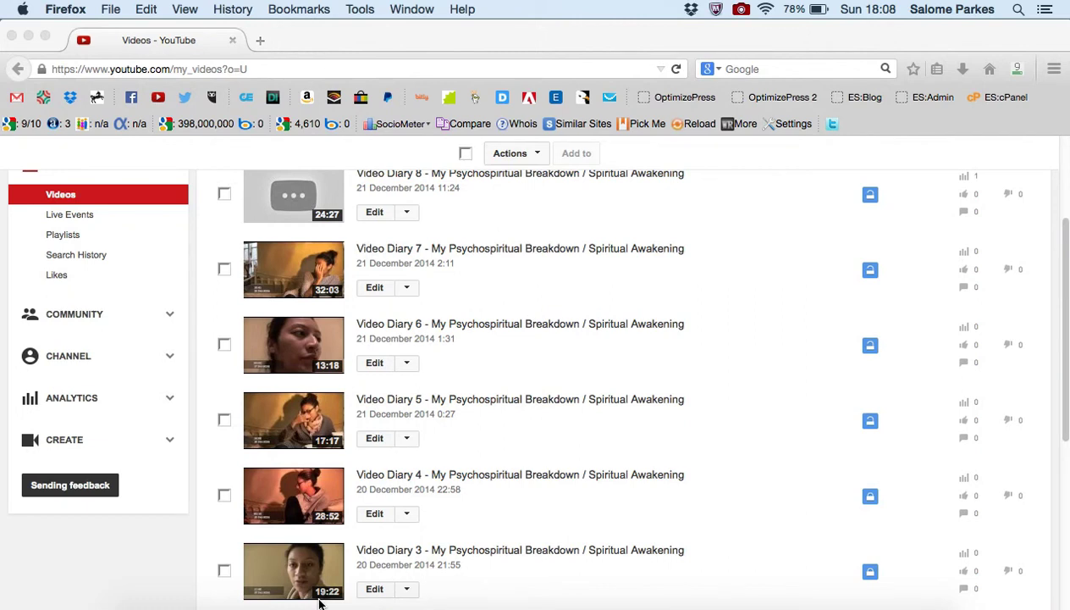
{"action": "mouse_move", "coordinate": [388, 562]}
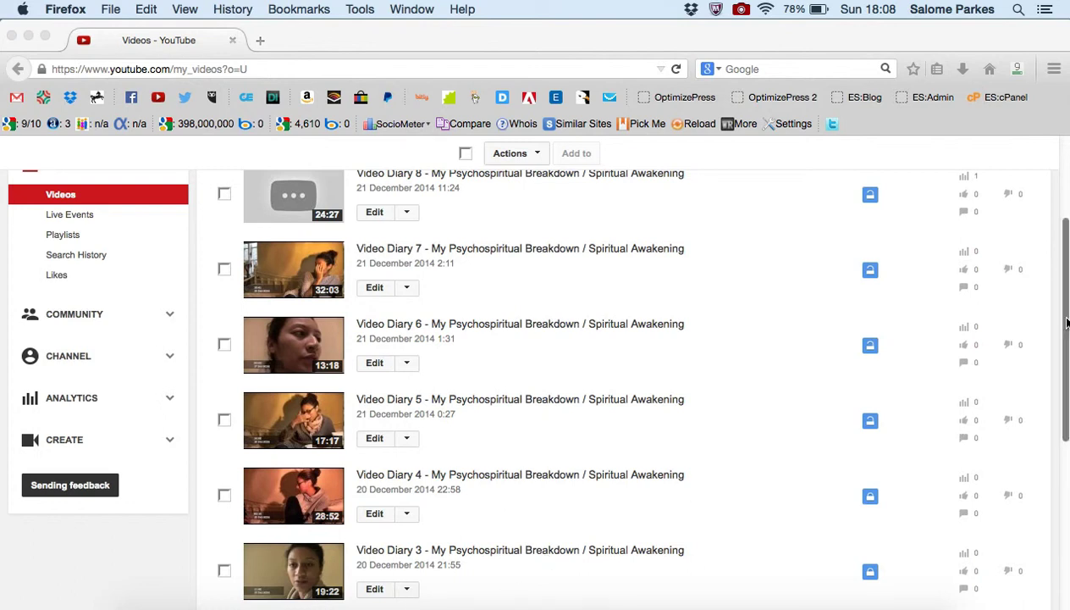
Switch Video Diary 4's visibility from Private to Unlisted and save the change.
{"action": "scroll", "scroll_direction": "down", "scroll_amount": 3}
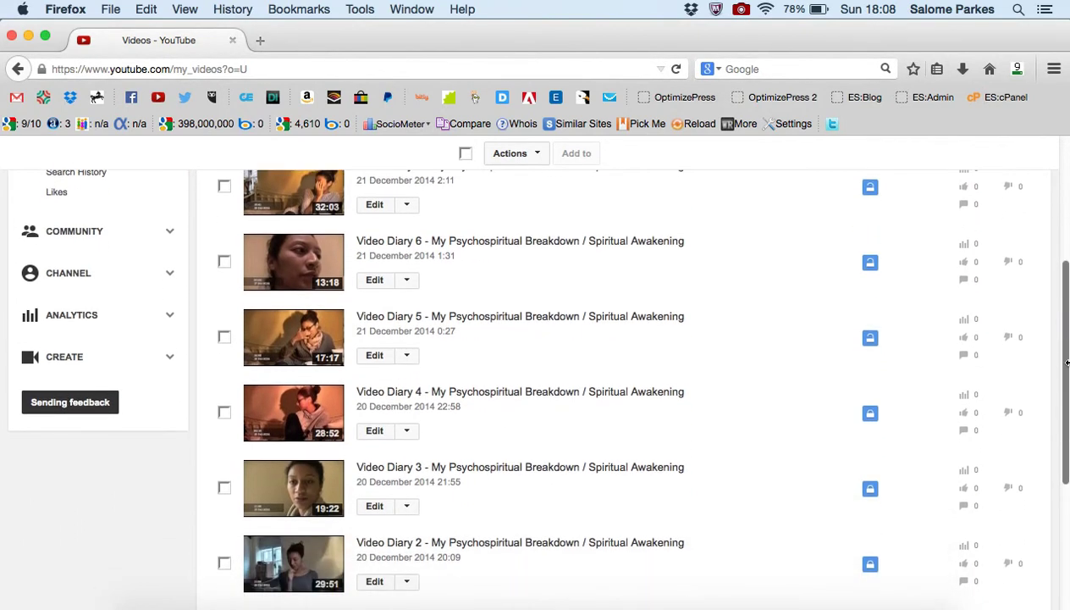
{"action": "mouse_move", "coordinate": [343, 449]}
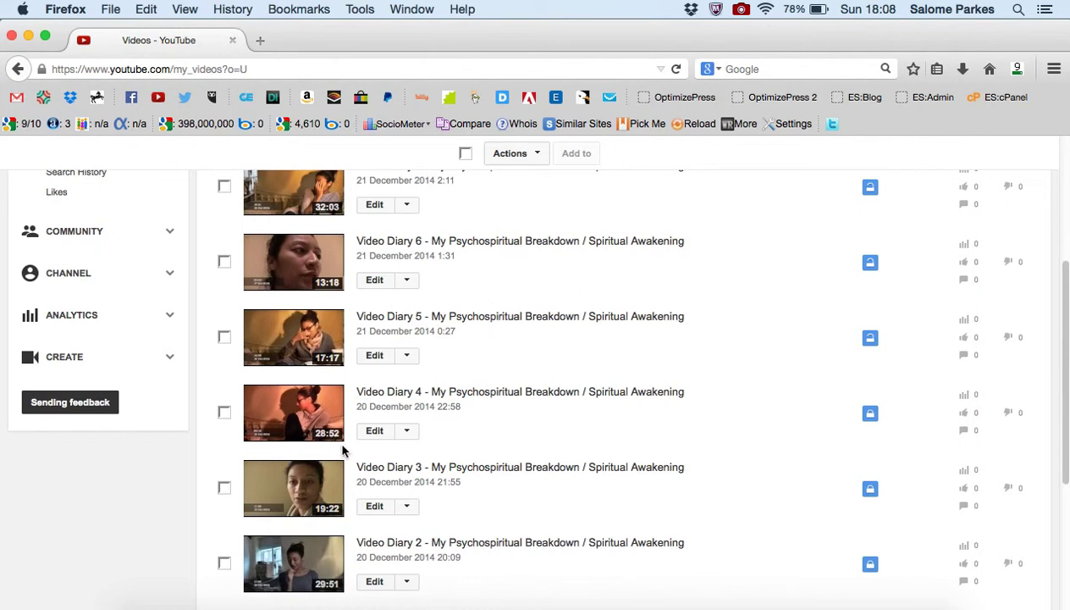
{"action": "mouse_move", "coordinate": [365, 453]}
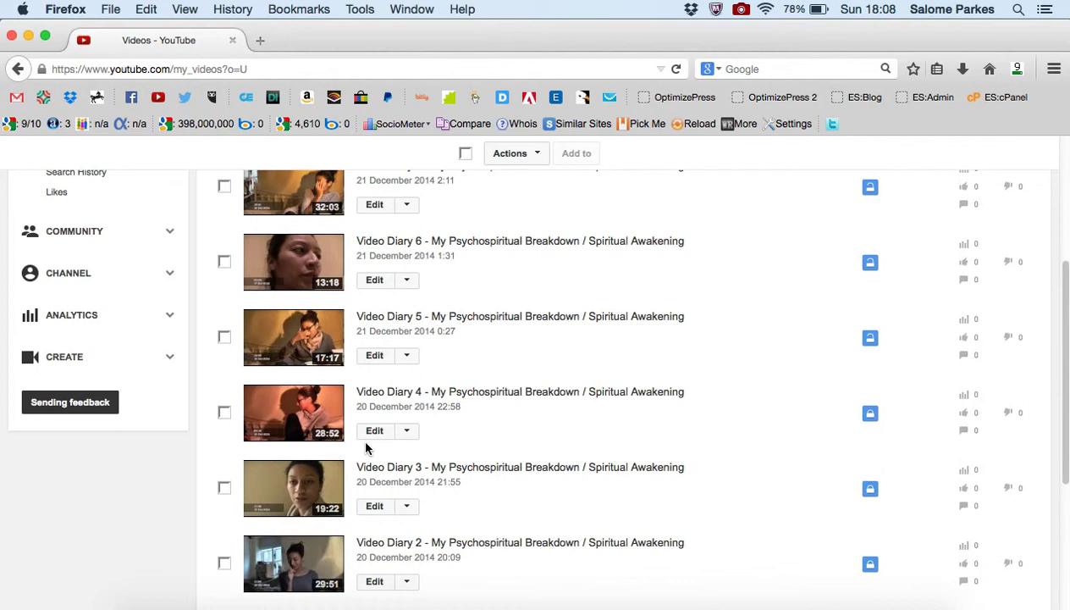
{"action": "mouse_move", "coordinate": [869, 338]}
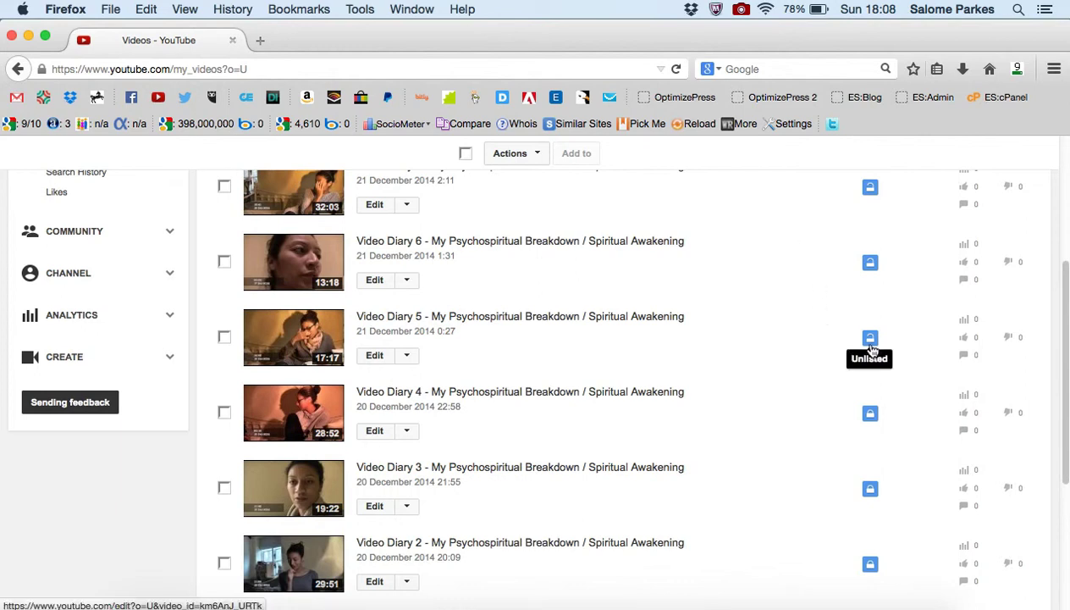
{"action": "mouse_move", "coordinate": [870, 413]}
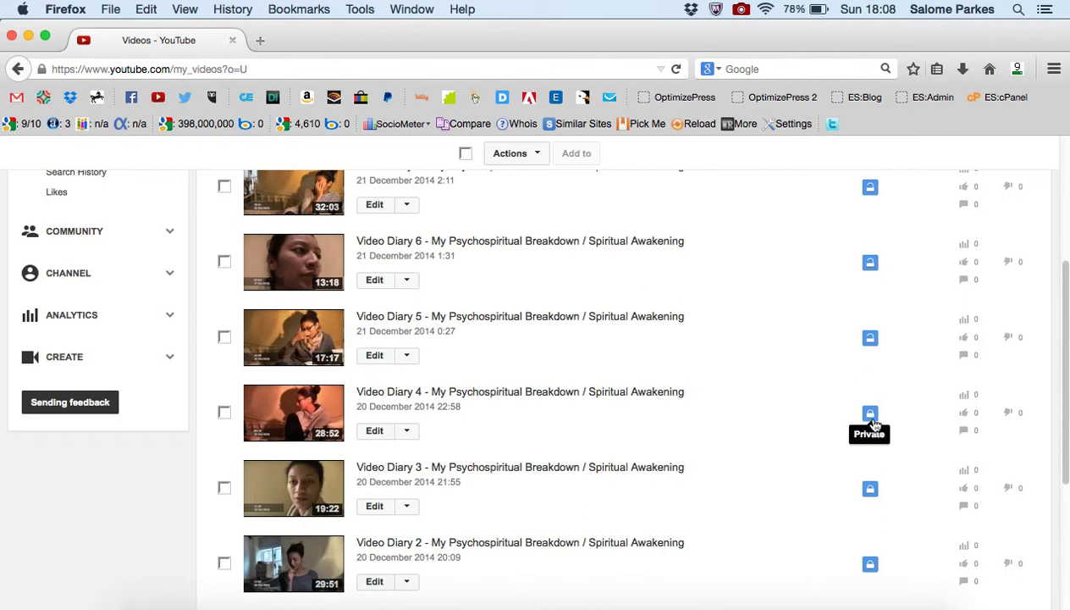
{"action": "mouse_move", "coordinate": [374, 432]}
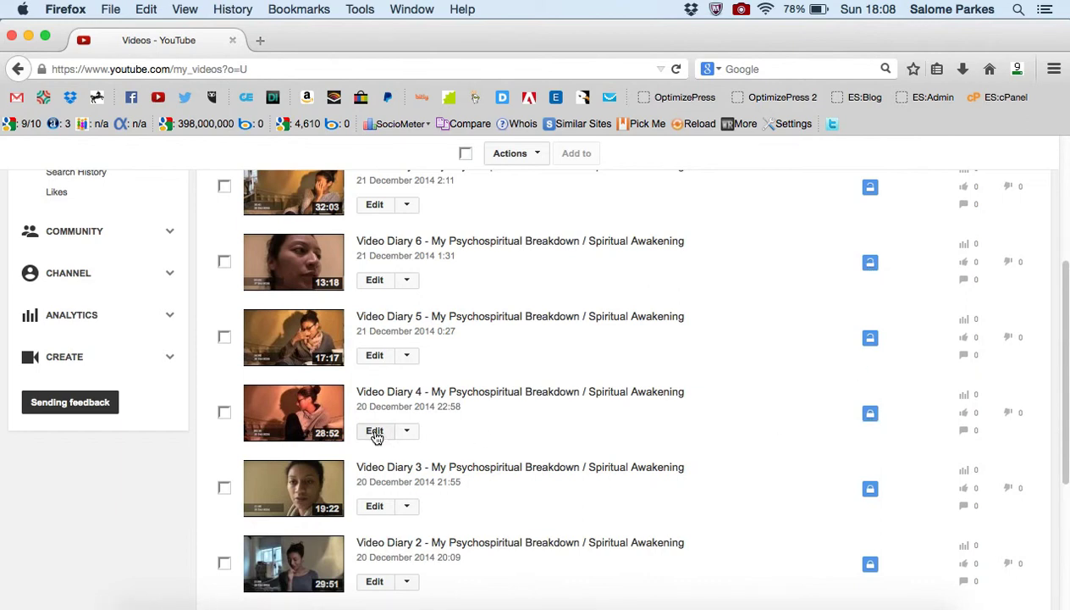
{"action": "left_click", "coordinate": [374, 432]}
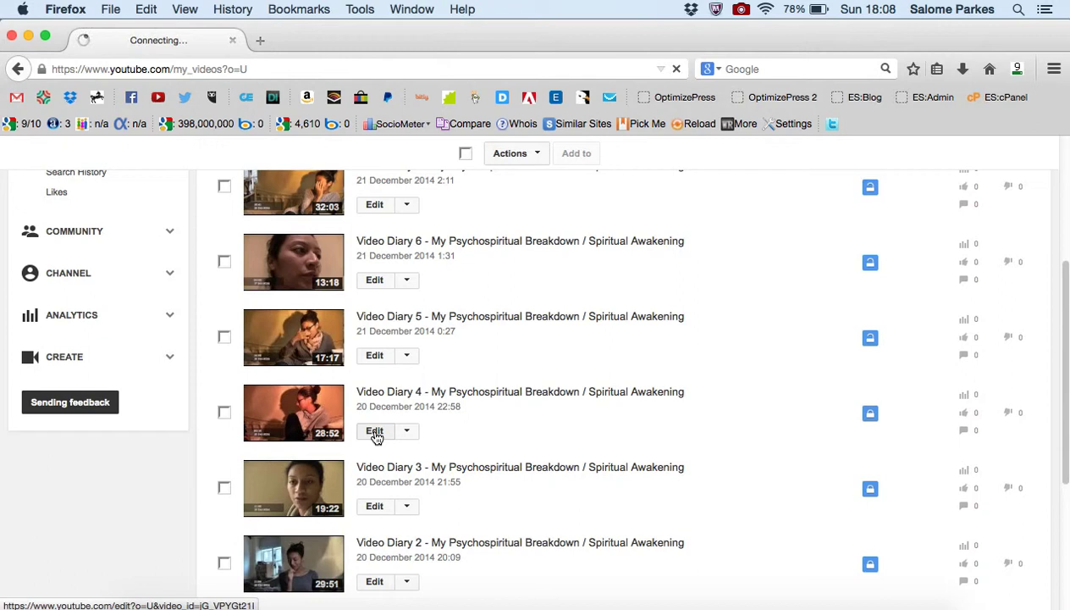
{"action": "left_click", "coordinate": [374, 431]}
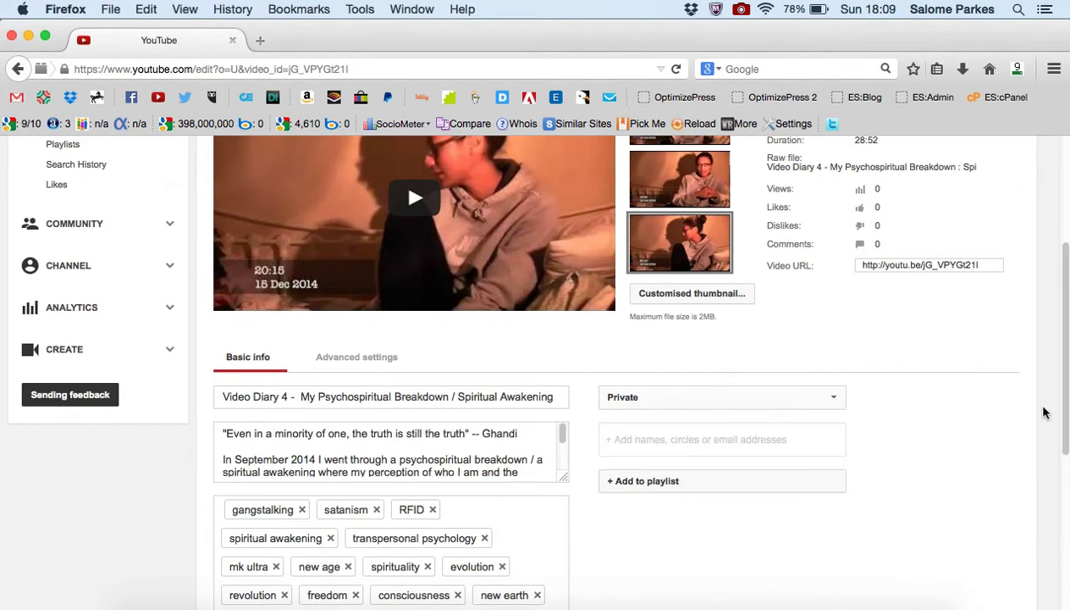
{"action": "left_click", "coordinate": [720, 396]}
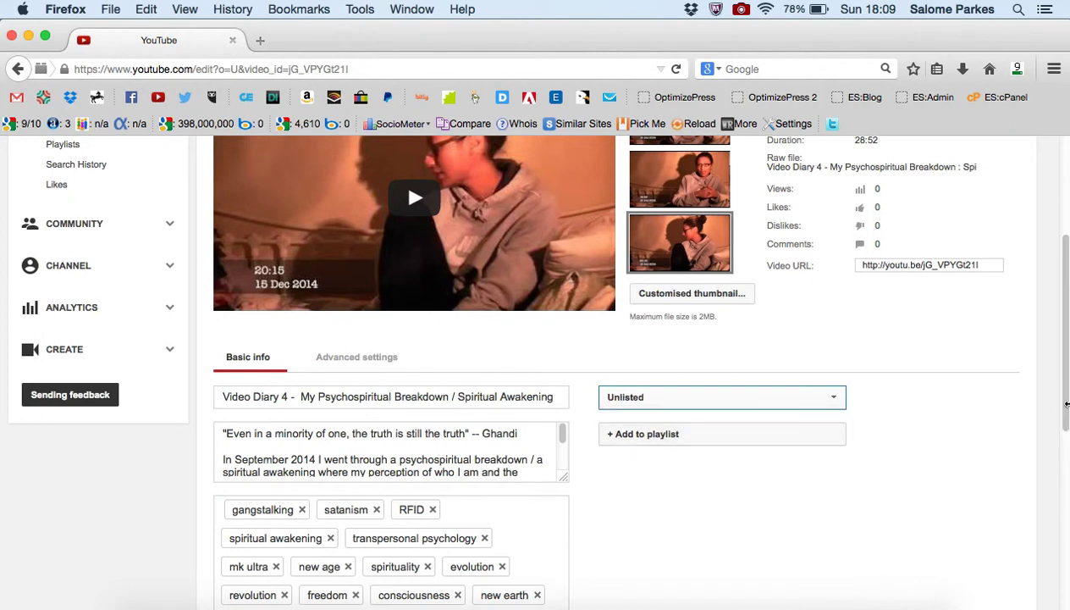
{"action": "scroll", "scroll_direction": "up", "scroll_amount": 3}
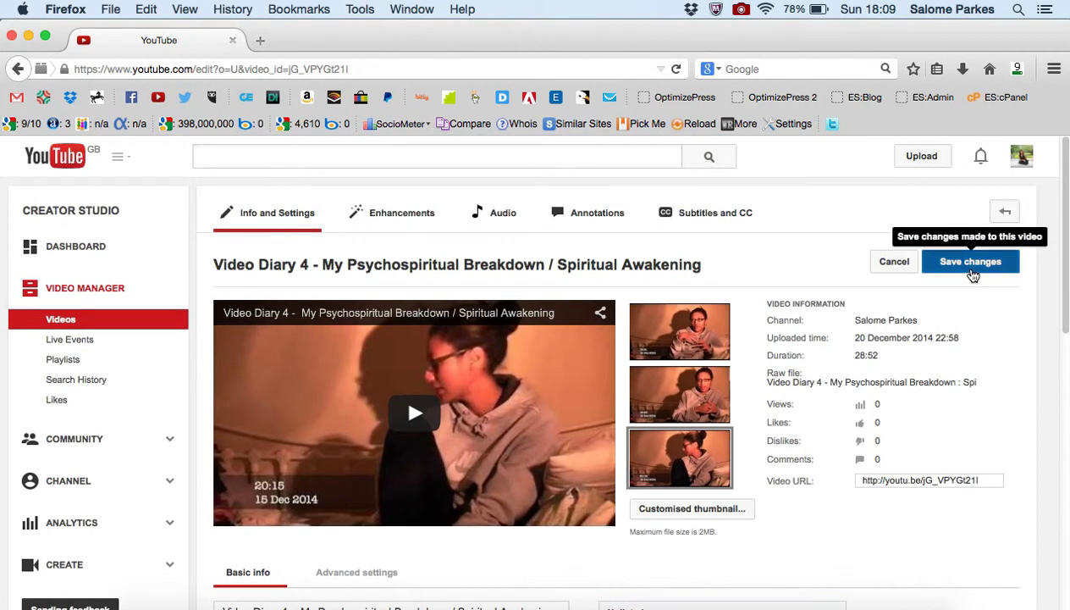
{"action": "left_click", "coordinate": [970, 260]}
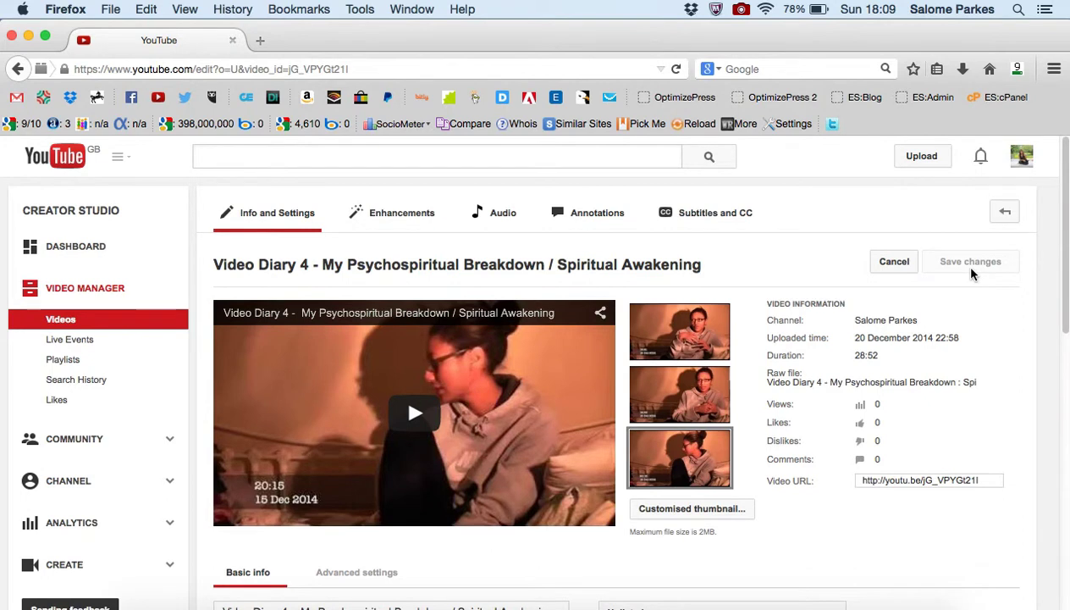
{"action": "mouse_move", "coordinate": [61, 319]}
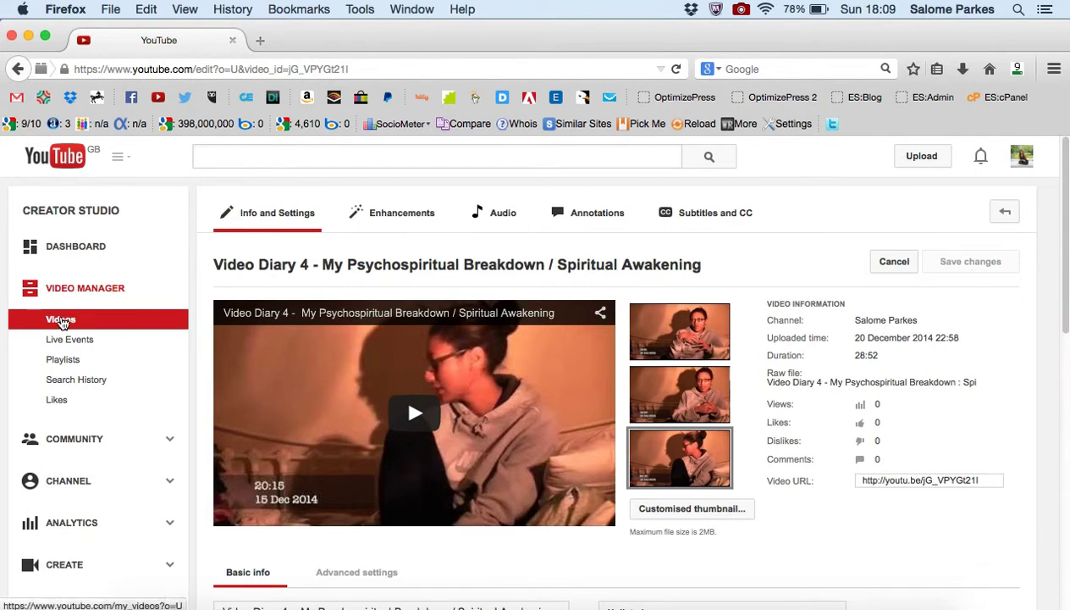
Set Video Diary 3's privacy dropdown to Unlisted, then return to the uploads list.
{"action": "left_click", "coordinate": [61, 319]}
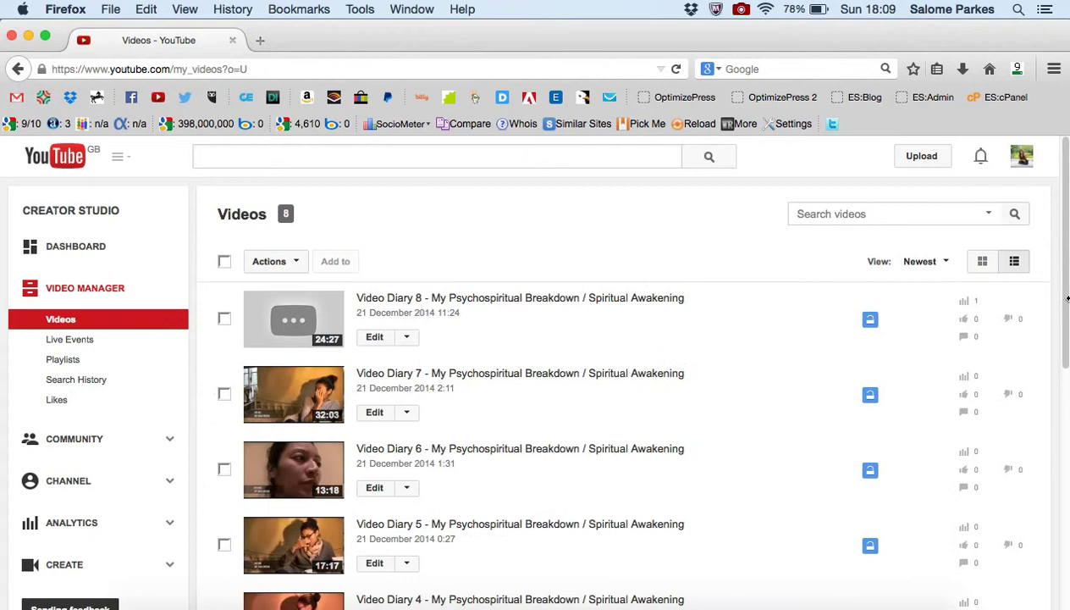
{"action": "scroll", "scroll_direction": "down", "scroll_amount": 3}
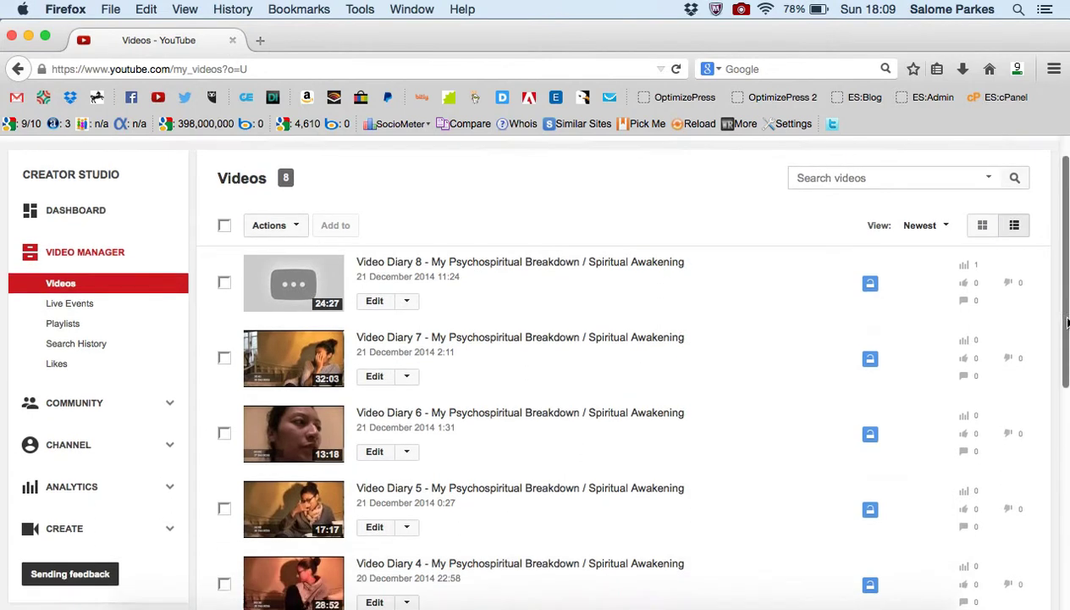
{"action": "scroll", "scroll_direction": "down", "scroll_amount": 3}
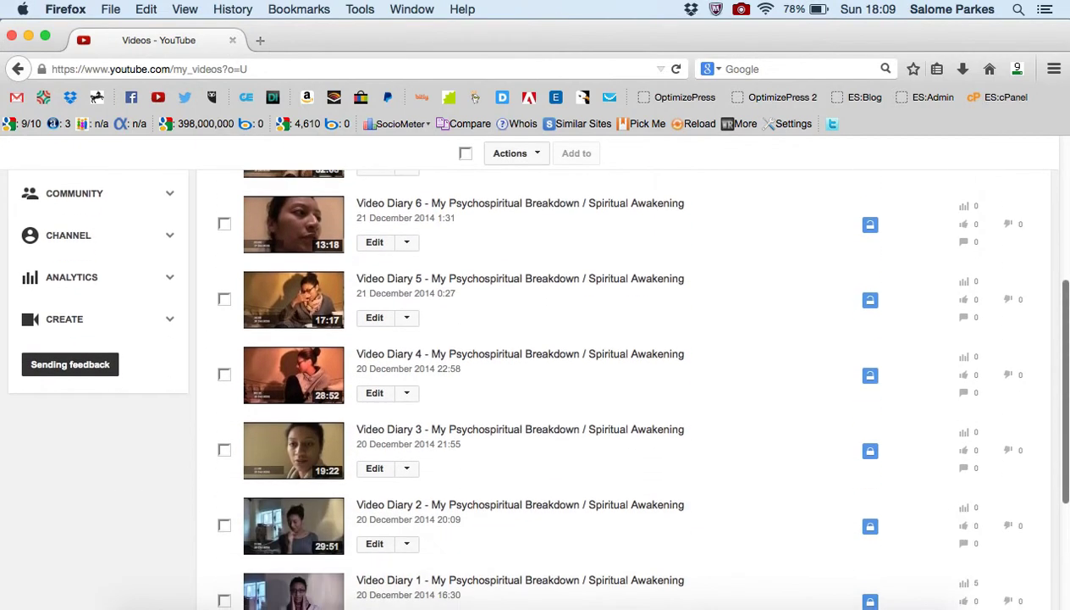
{"action": "left_click", "coordinate": [374, 468]}
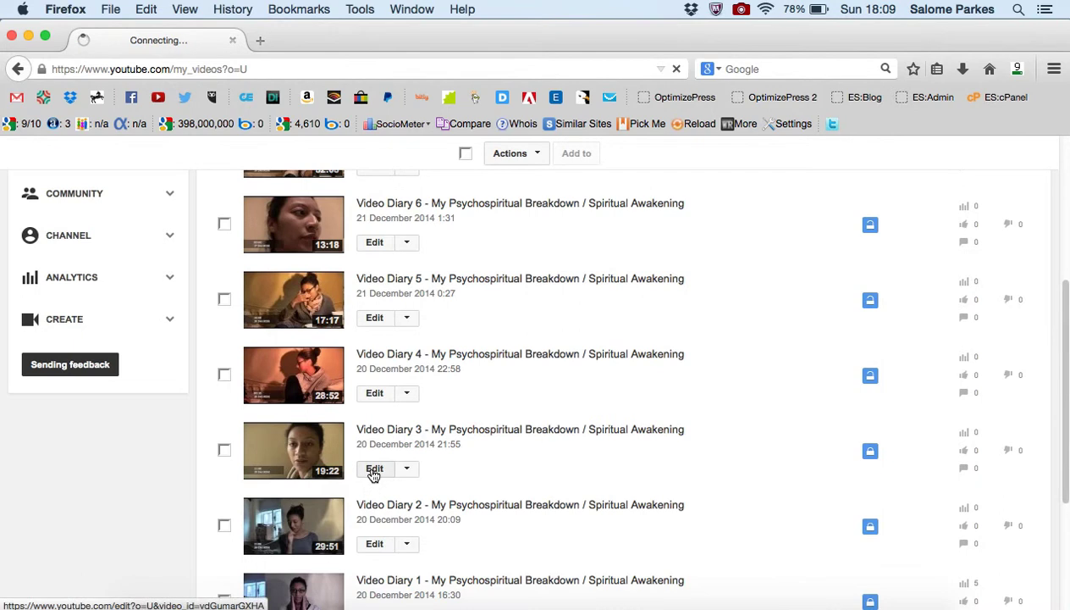
{"action": "left_click", "coordinate": [374, 468]}
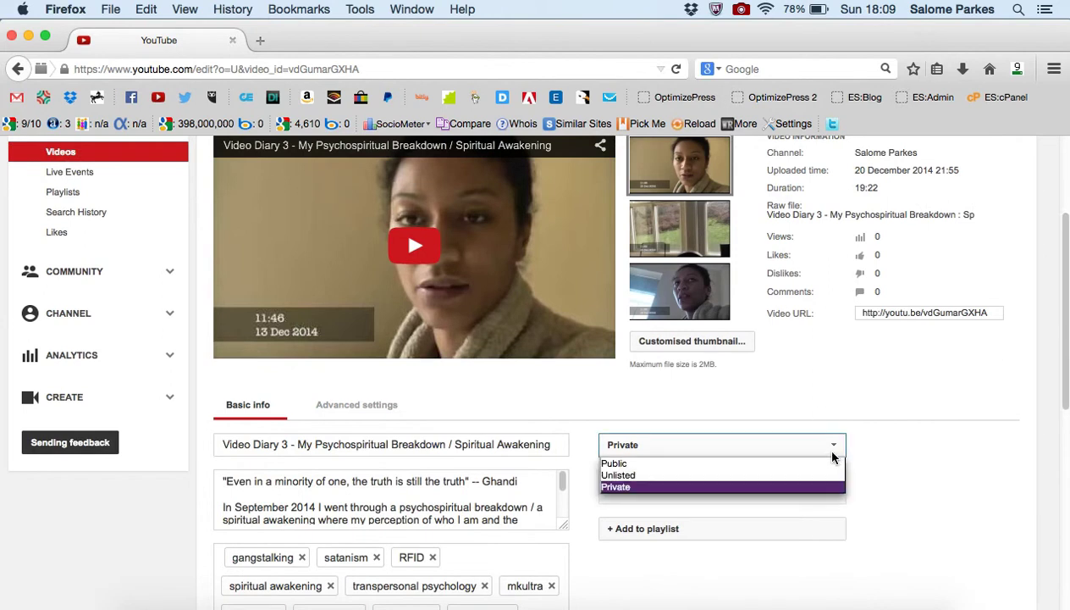
{"action": "left_click", "coordinate": [618, 474]}
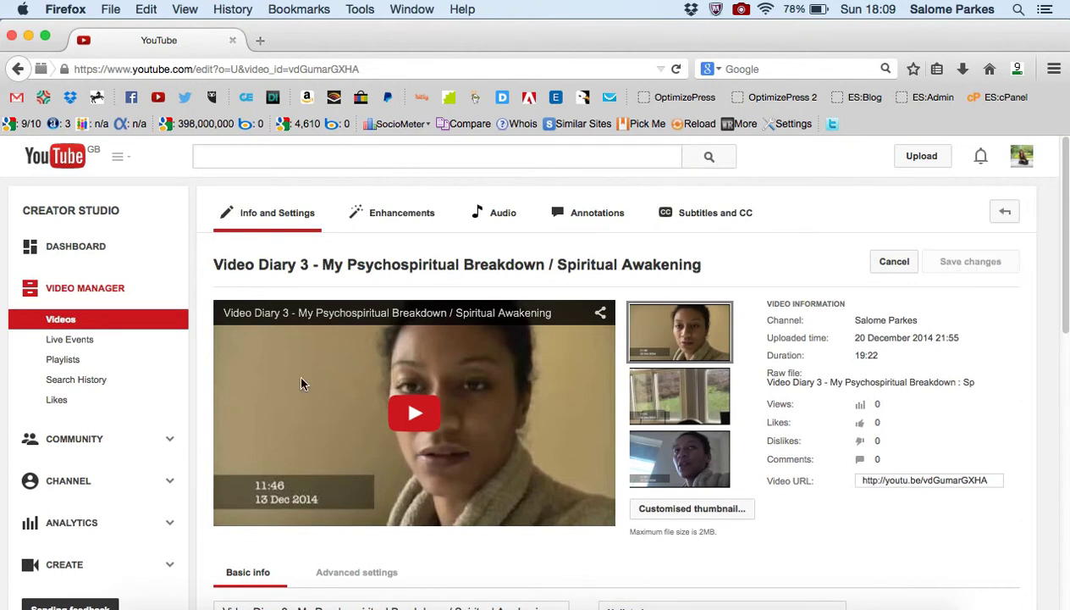
{"action": "left_click", "coordinate": [61, 320]}
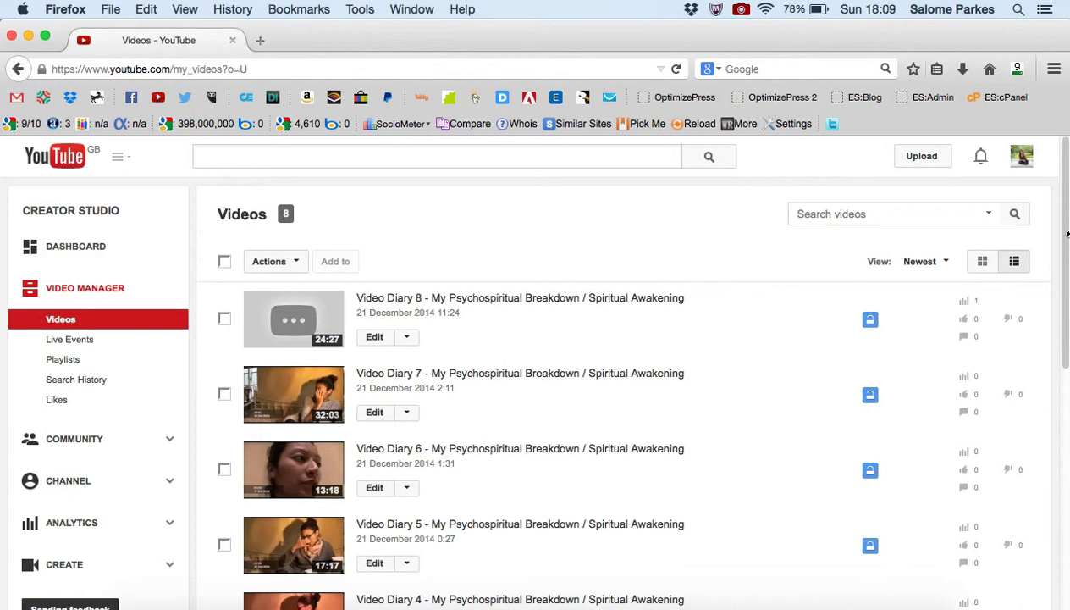
Set Video Diary 2's privacy dropdown to Unlisted, then return to the uploads list.
{"action": "scroll", "scroll_direction": "down", "scroll_amount": 3}
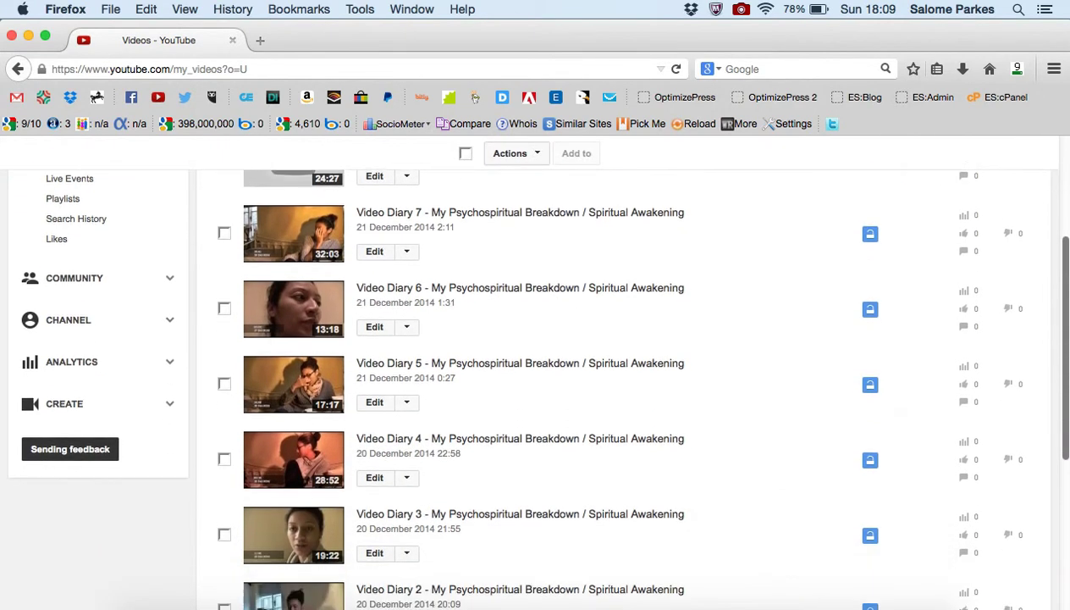
{"action": "scroll", "scroll_direction": "down", "scroll_amount": 3}
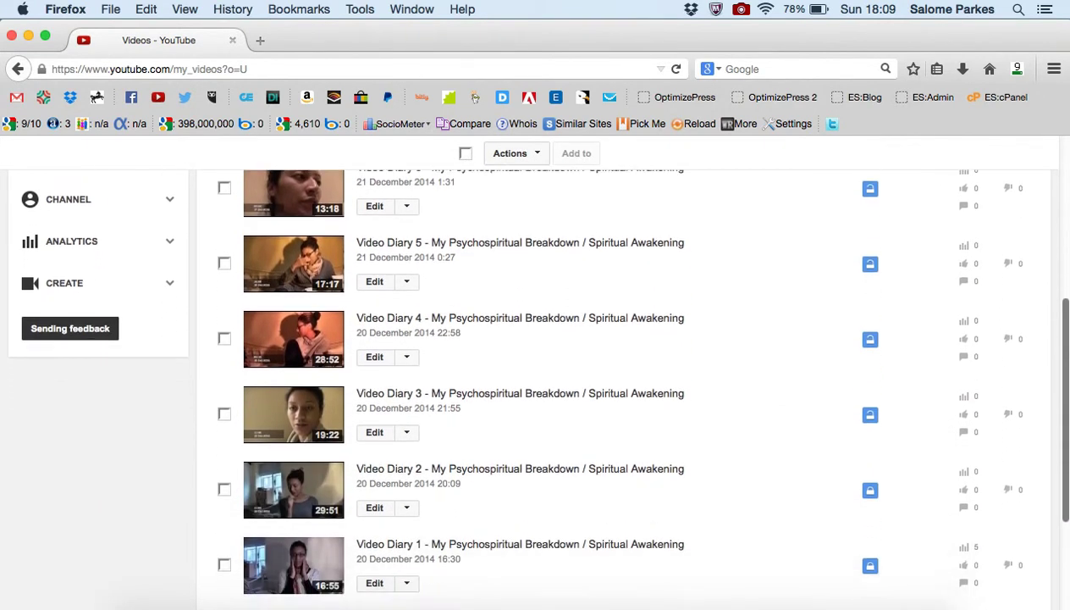
{"action": "scroll", "scroll_direction": "down", "scroll_amount": 3}
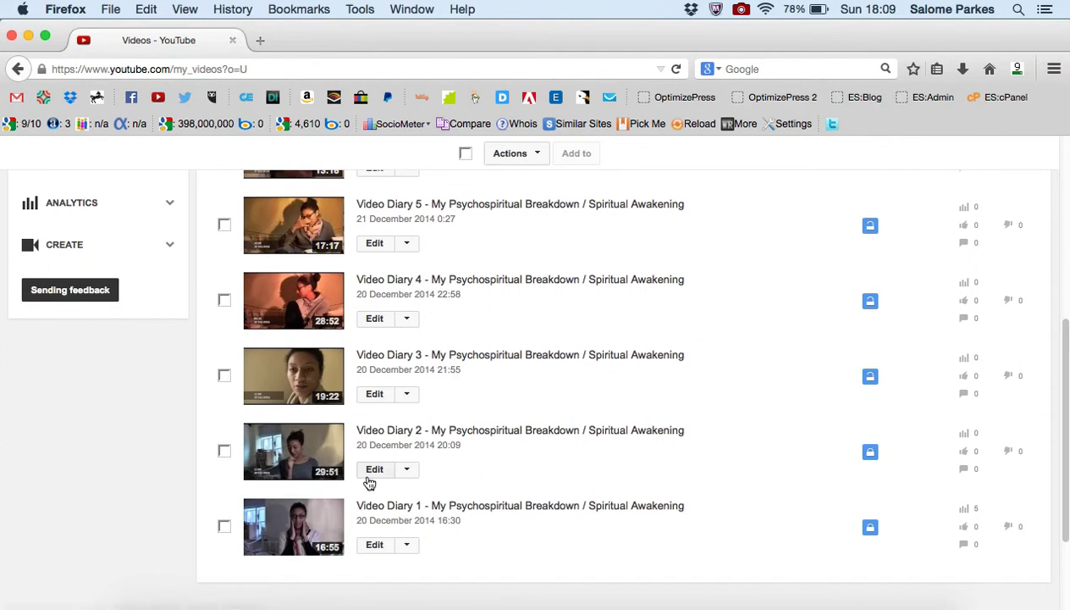
{"action": "mouse_move", "coordinate": [374, 469]}
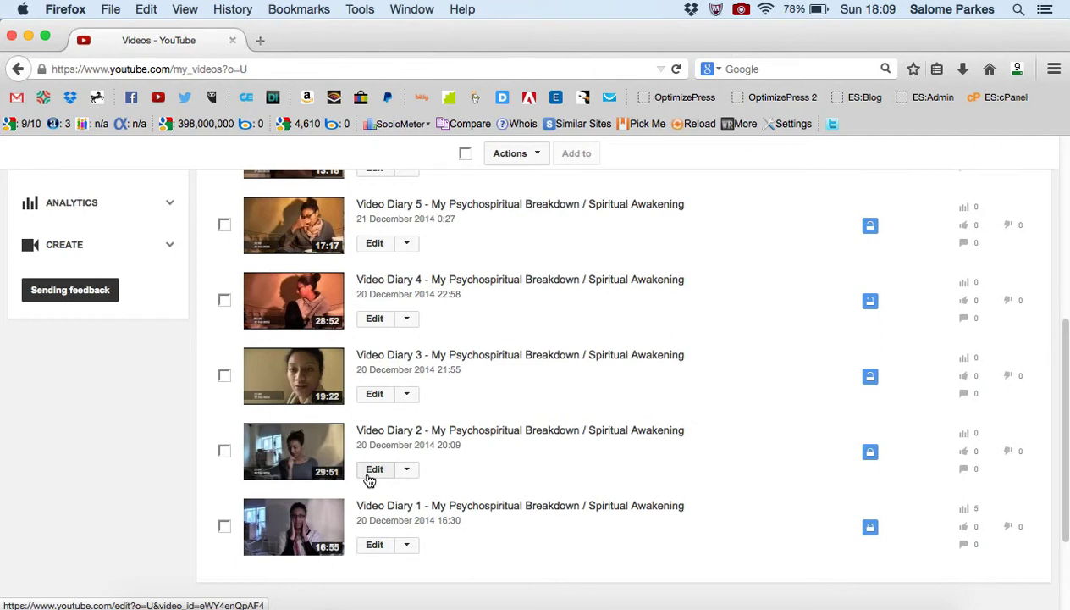
{"action": "left_click", "coordinate": [374, 469]}
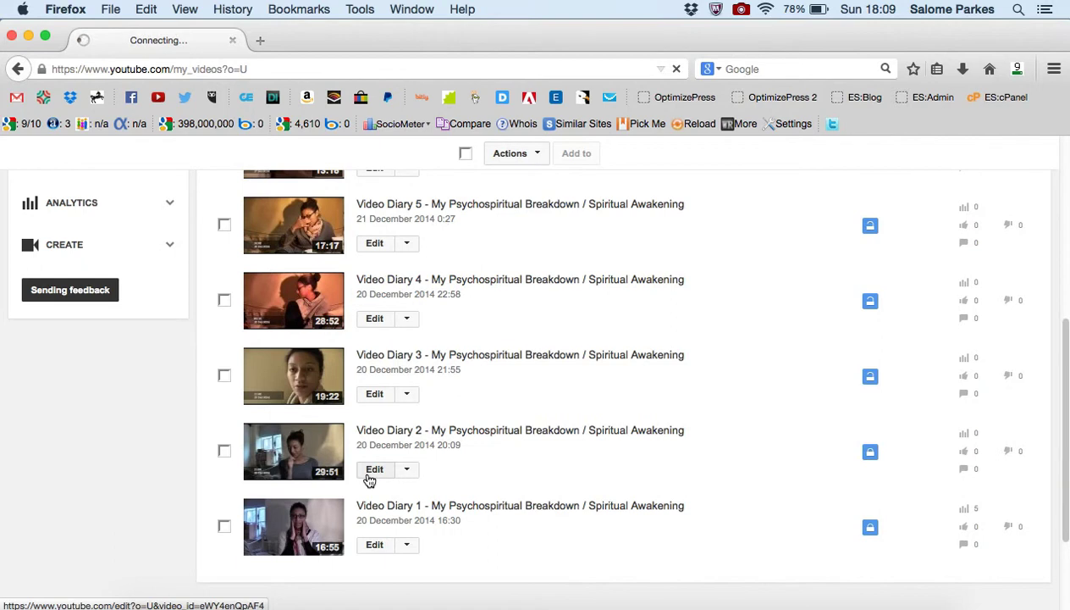
{"action": "left_click", "coordinate": [374, 469]}
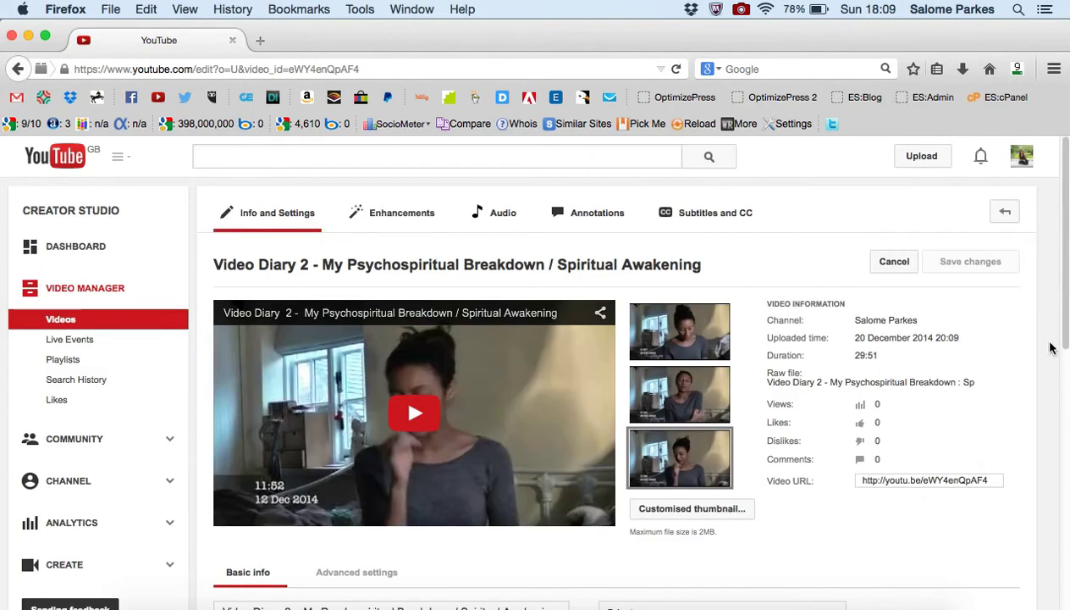
{"action": "scroll", "scroll_direction": "down", "scroll_amount": 3}
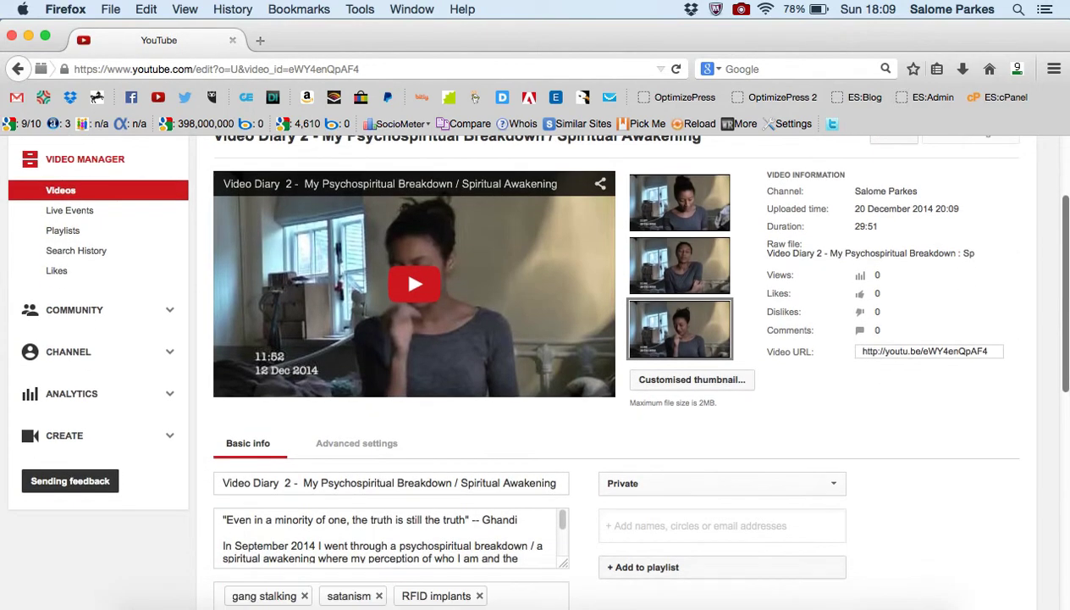
{"action": "left_click", "coordinate": [720, 483]}
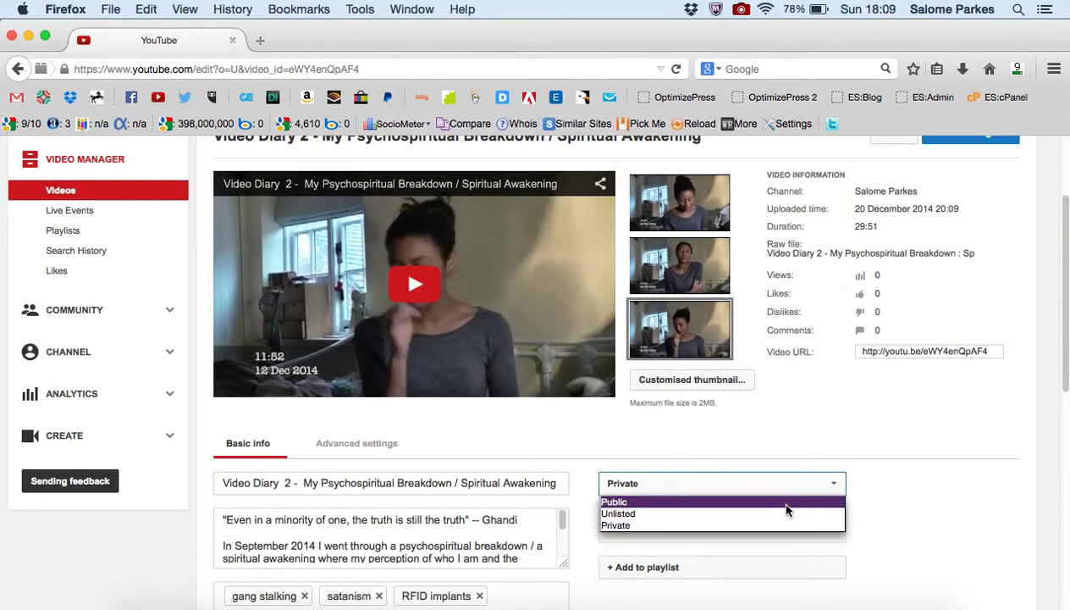
{"action": "left_click", "coordinate": [618, 513]}
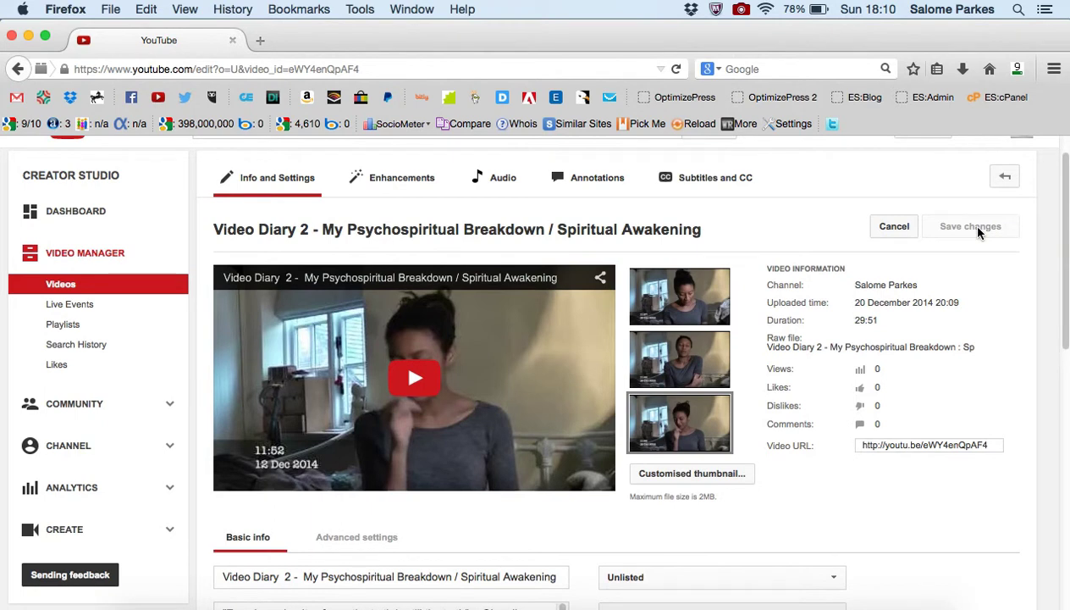
{"action": "mouse_move", "coordinate": [970, 229]}
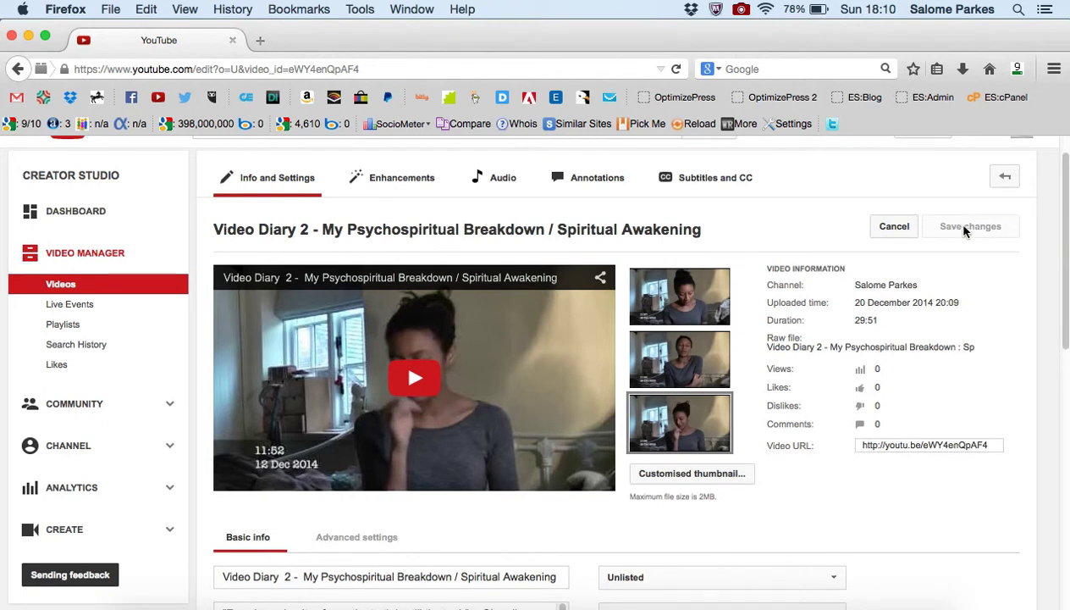
{"action": "left_click", "coordinate": [61, 284]}
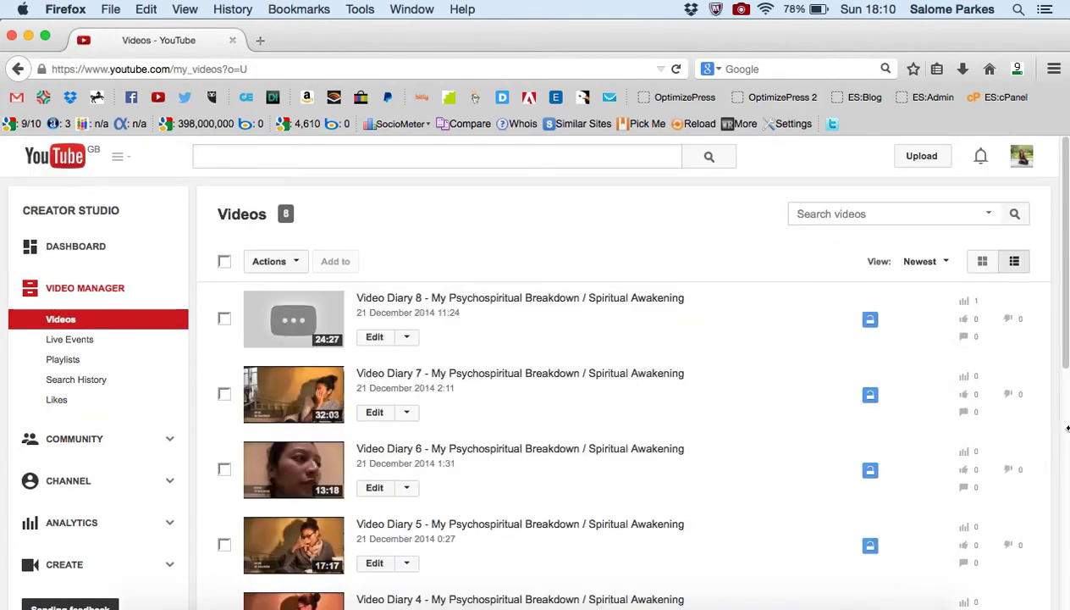
Set Video Diary 1's privacy from Private to Unlisted and save the change.
{"action": "scroll", "scroll_direction": "down", "scroll_amount": 3}
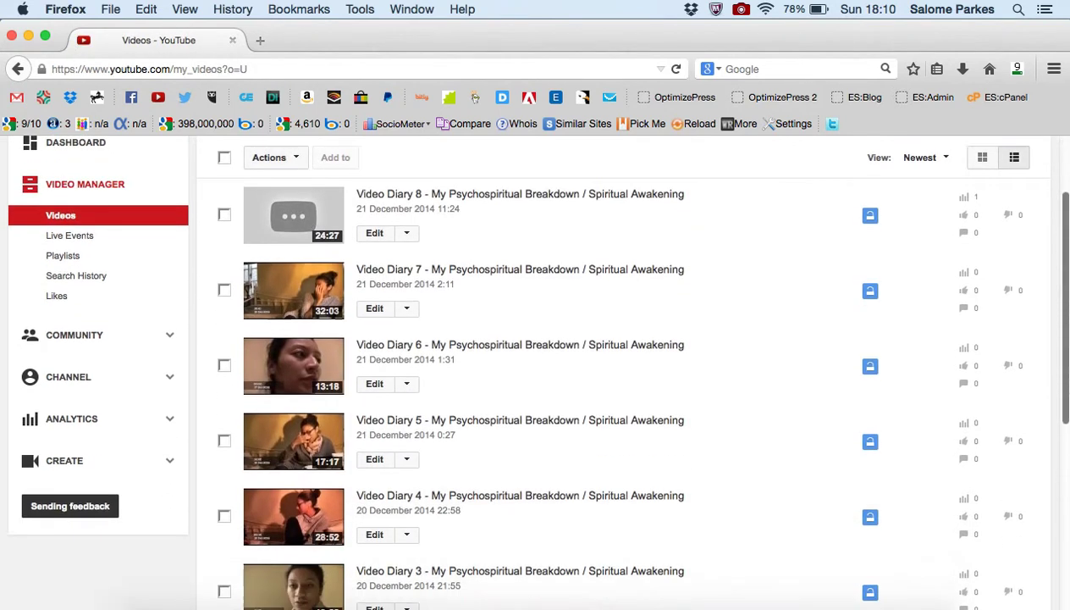
{"action": "scroll", "scroll_direction": "down", "scroll_amount": 3}
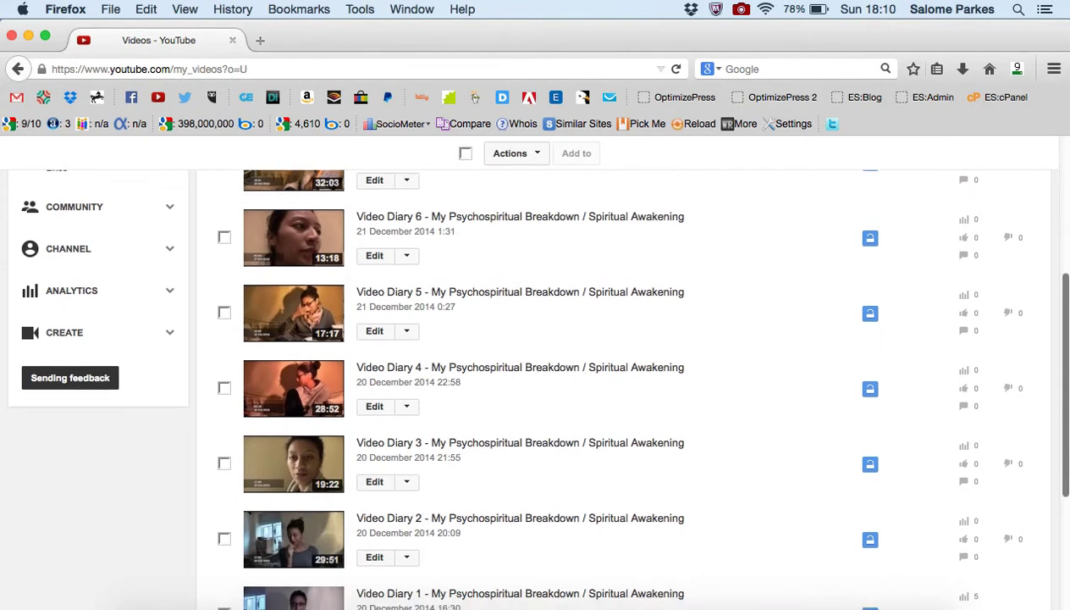
{"action": "scroll", "scroll_direction": "down", "scroll_amount": 3}
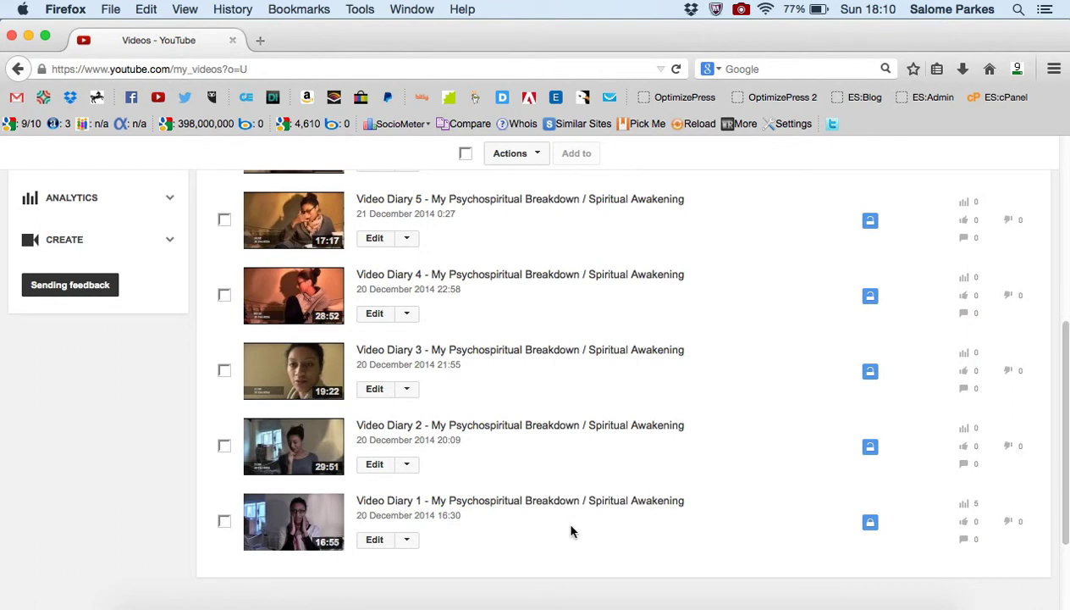
{"action": "mouse_move", "coordinate": [435, 570]}
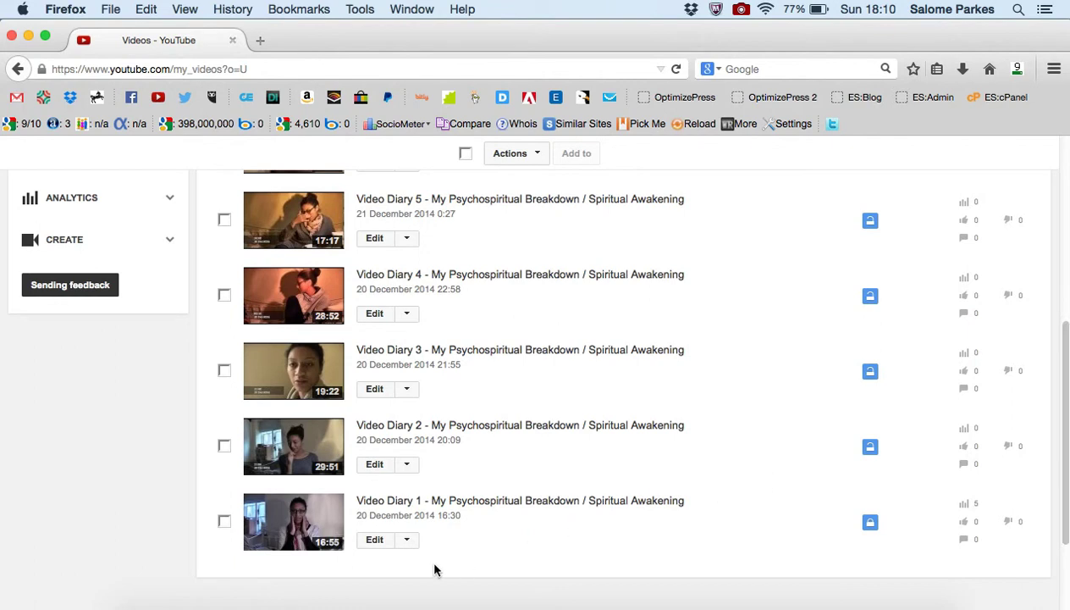
{"action": "mouse_move", "coordinate": [495, 568]}
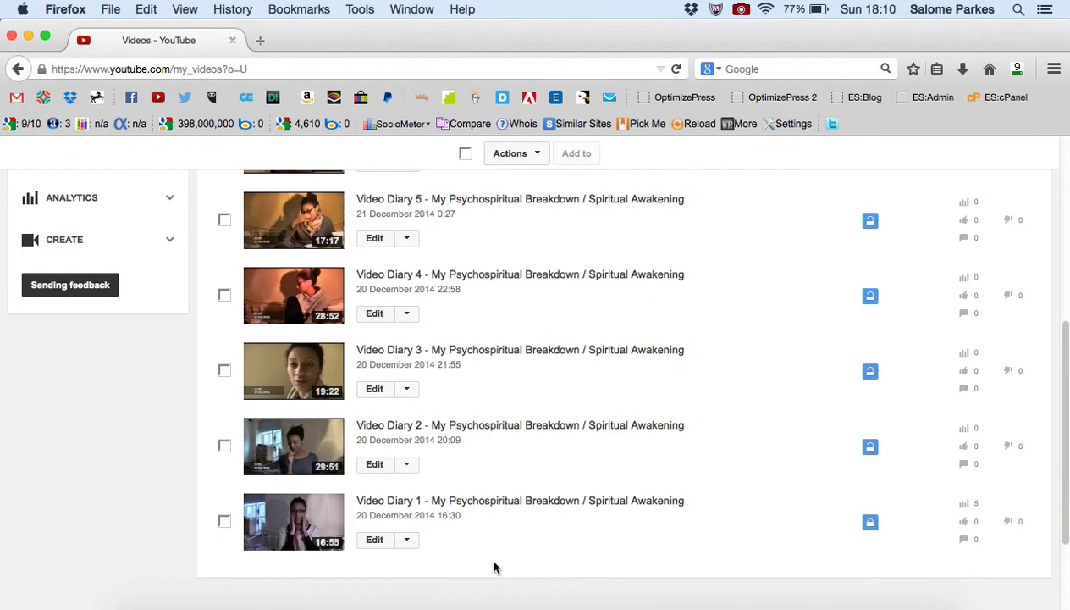
{"action": "mouse_move", "coordinate": [379, 551]}
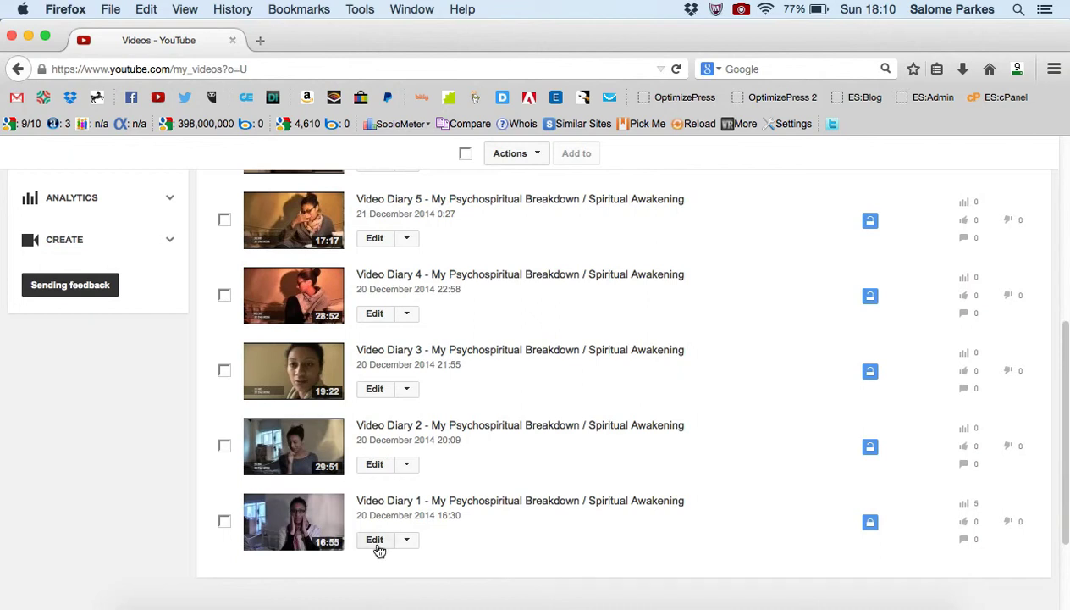
{"action": "left_click", "coordinate": [374, 539]}
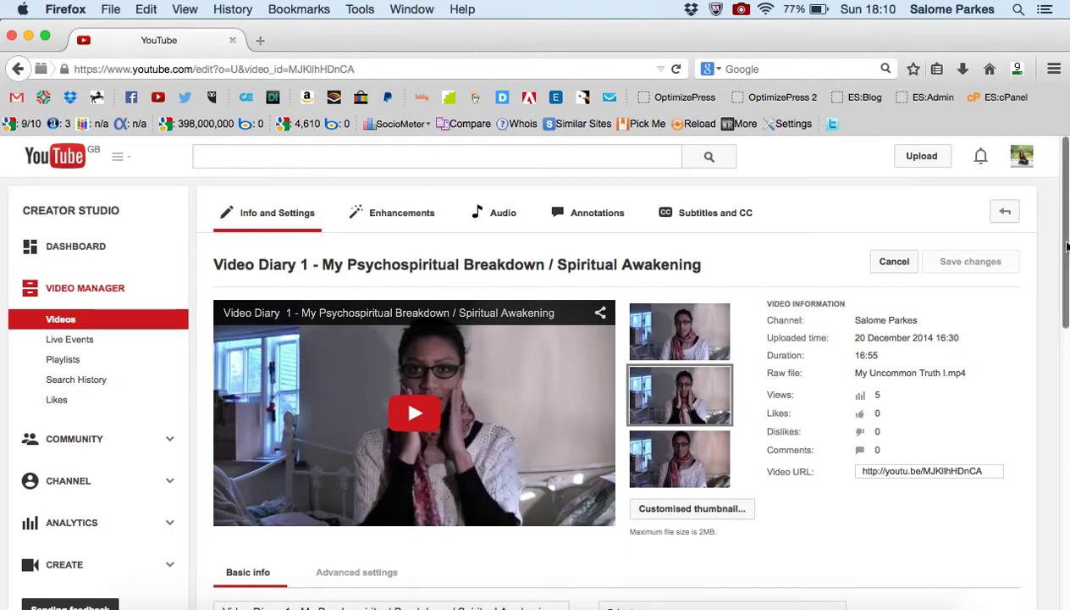
{"action": "scroll", "scroll_direction": "down", "scroll_amount": 3}
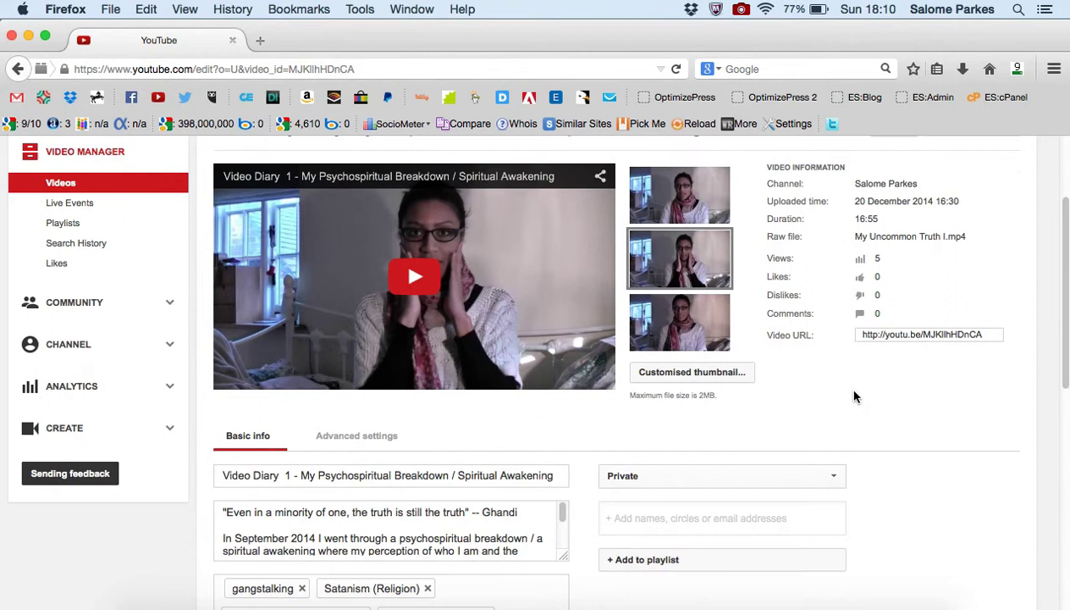
{"action": "left_click", "coordinate": [721, 475]}
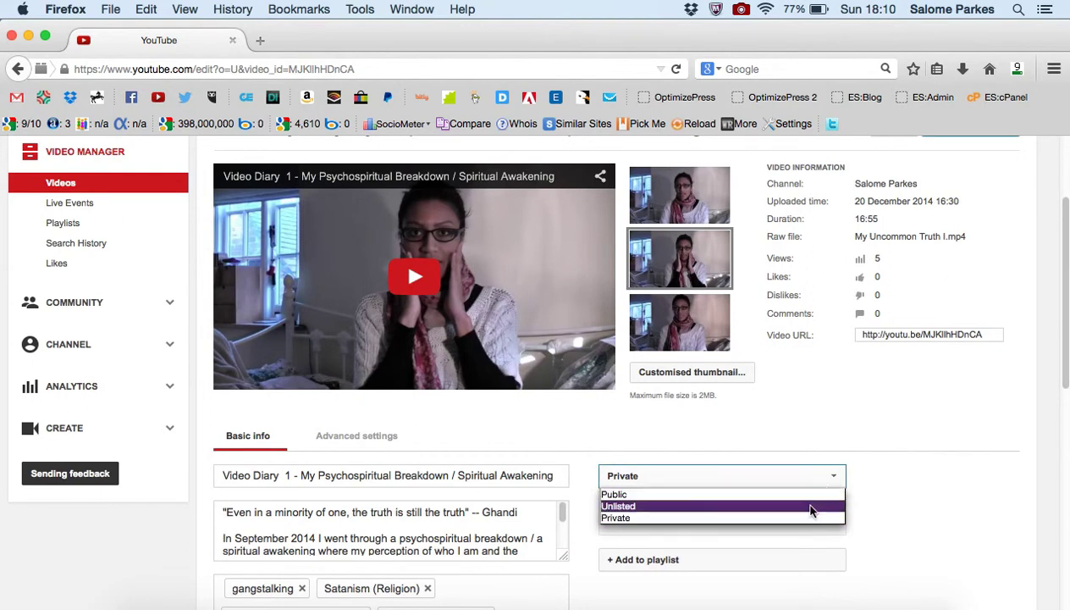
{"action": "left_click", "coordinate": [619, 506]}
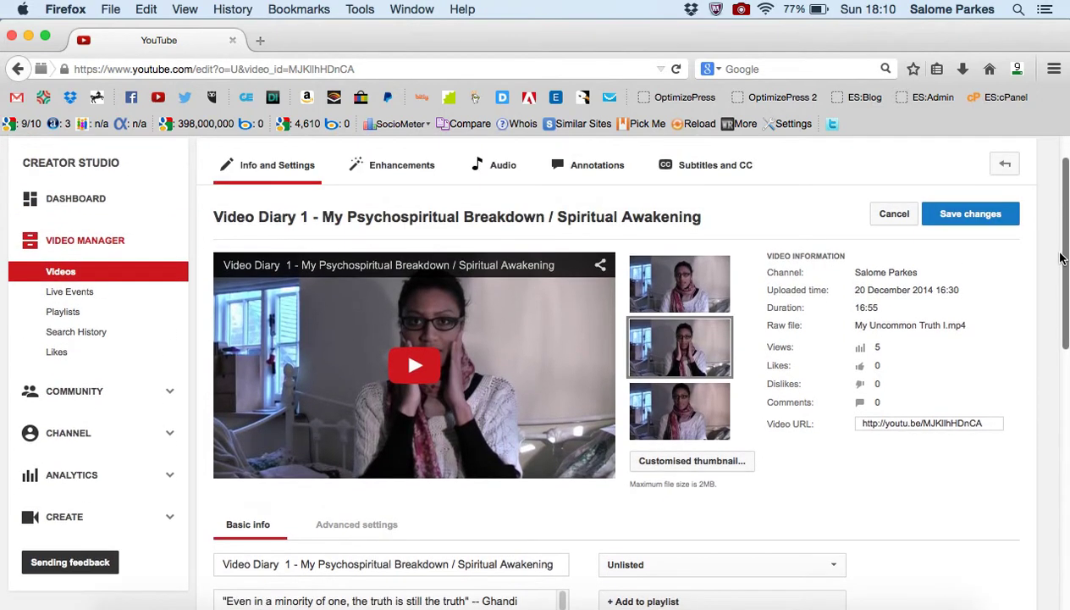
{"action": "mouse_move", "coordinate": [970, 213]}
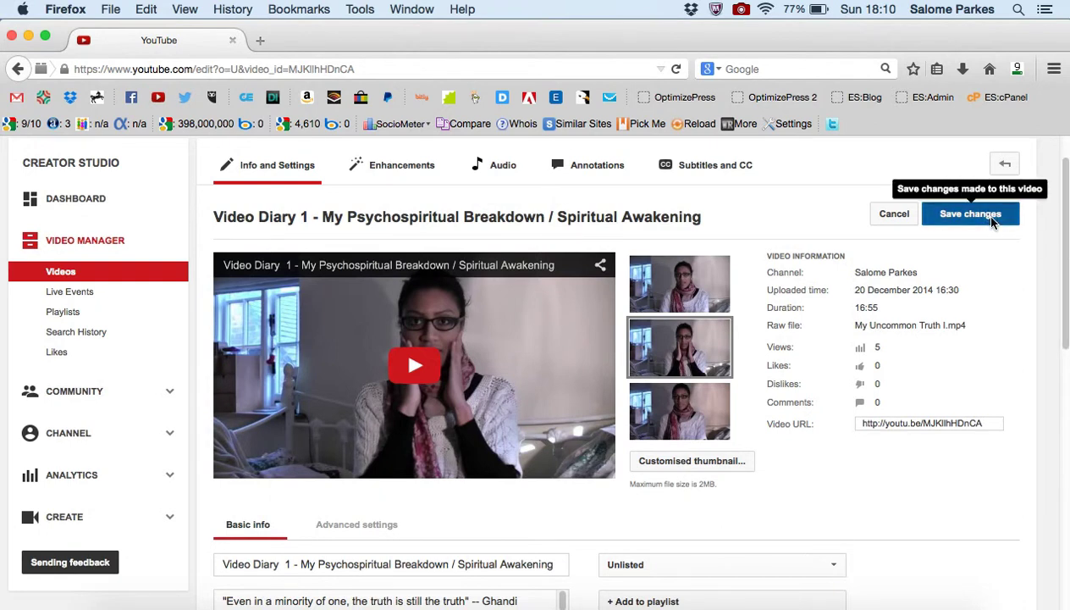
{"action": "left_click", "coordinate": [970, 213]}
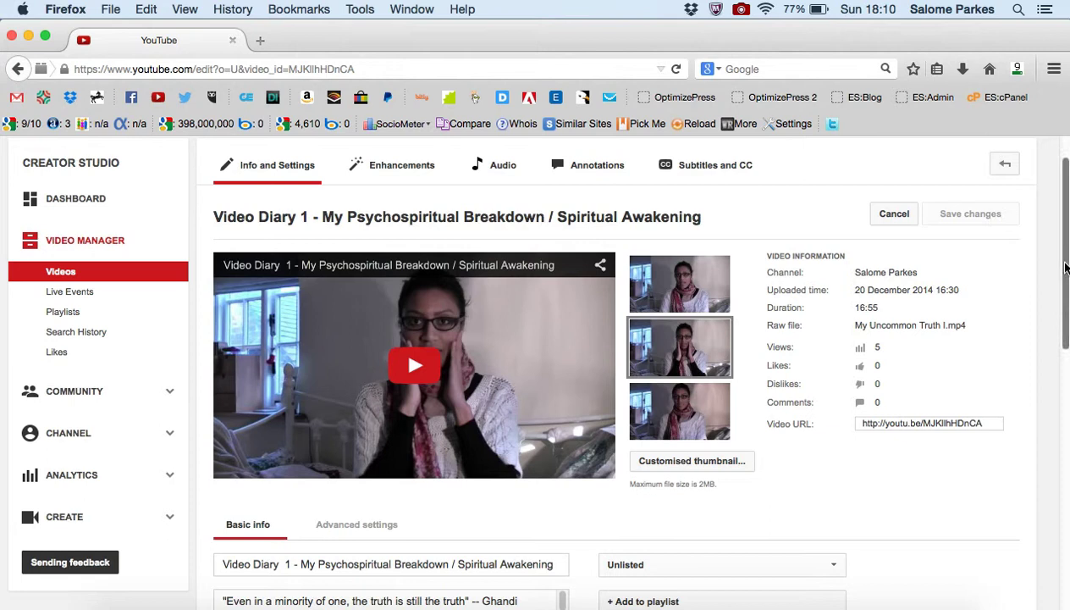
{"action": "mouse_move", "coordinate": [982, 420]}
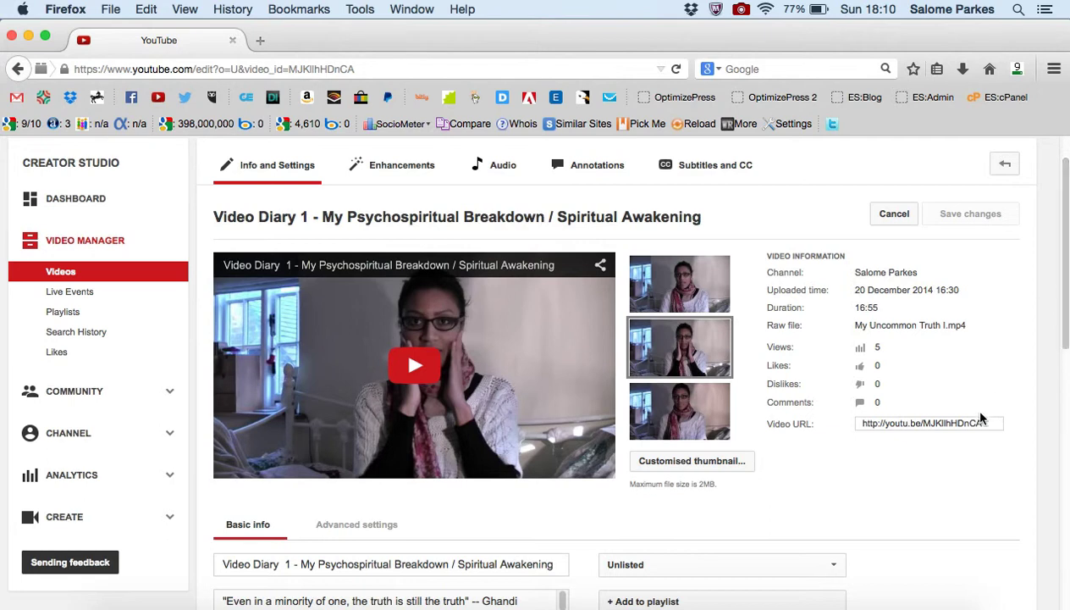
{"action": "left_click", "coordinate": [929, 423]}
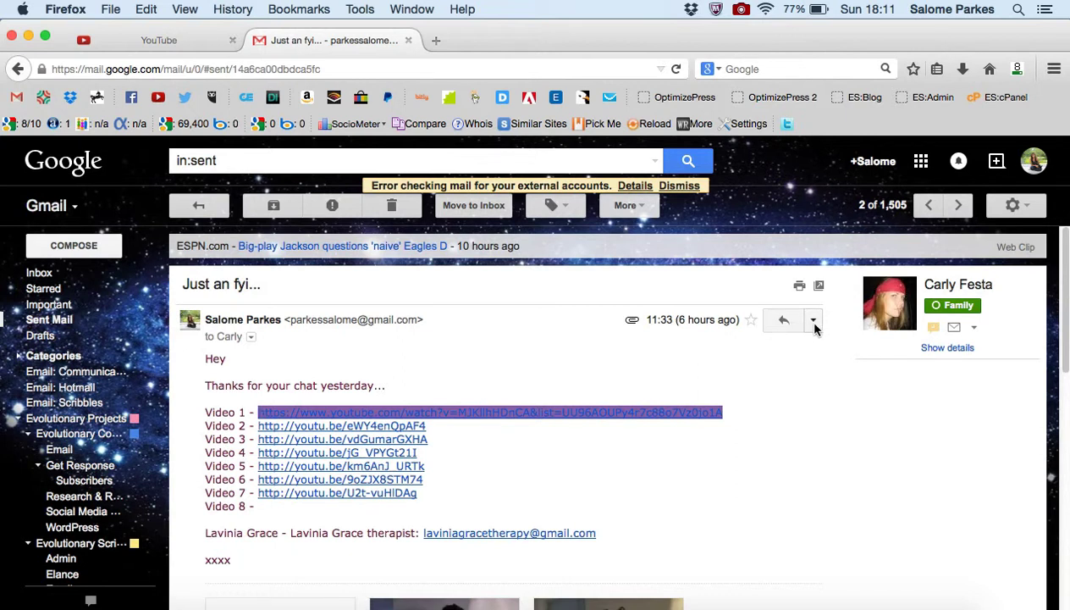
View the 'Today's video' email and inbox, then reopen the sent 'Just an fyi...' email.
{"action": "left_click", "coordinate": [812, 320]}
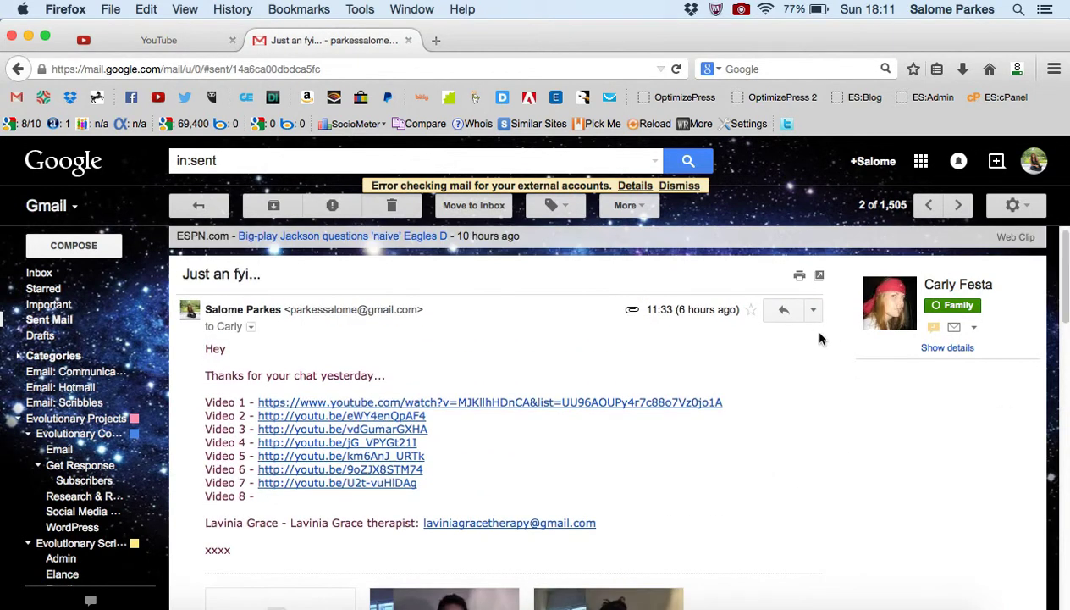
{"action": "left_click_drag", "start_coordinate": [205, 402], "coordinate": [723, 402]}
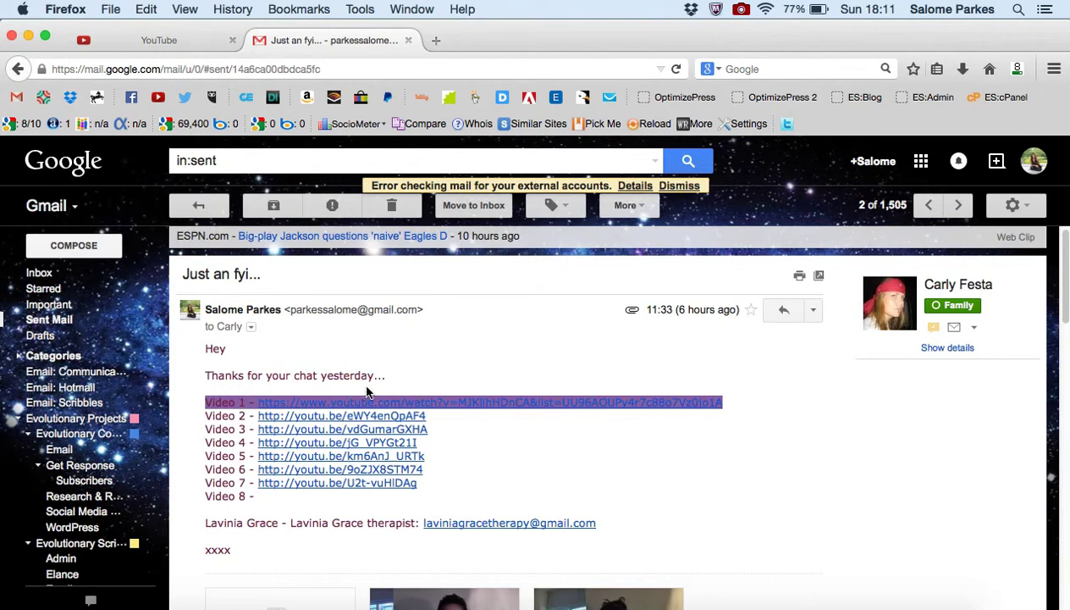
{"action": "mouse_move", "coordinate": [262, 407]}
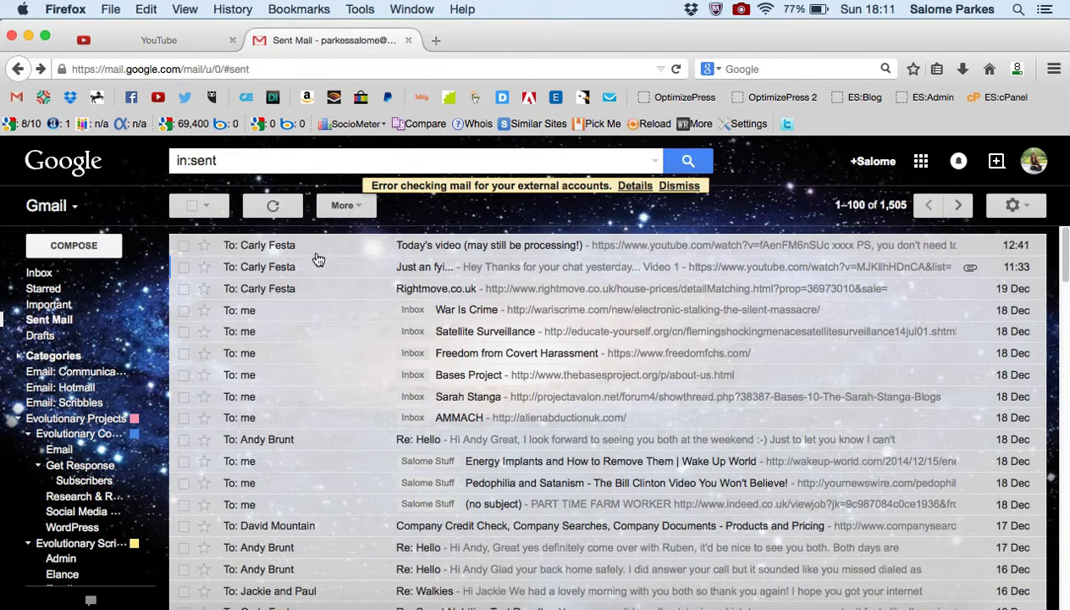
{"action": "left_click", "coordinate": [490, 245]}
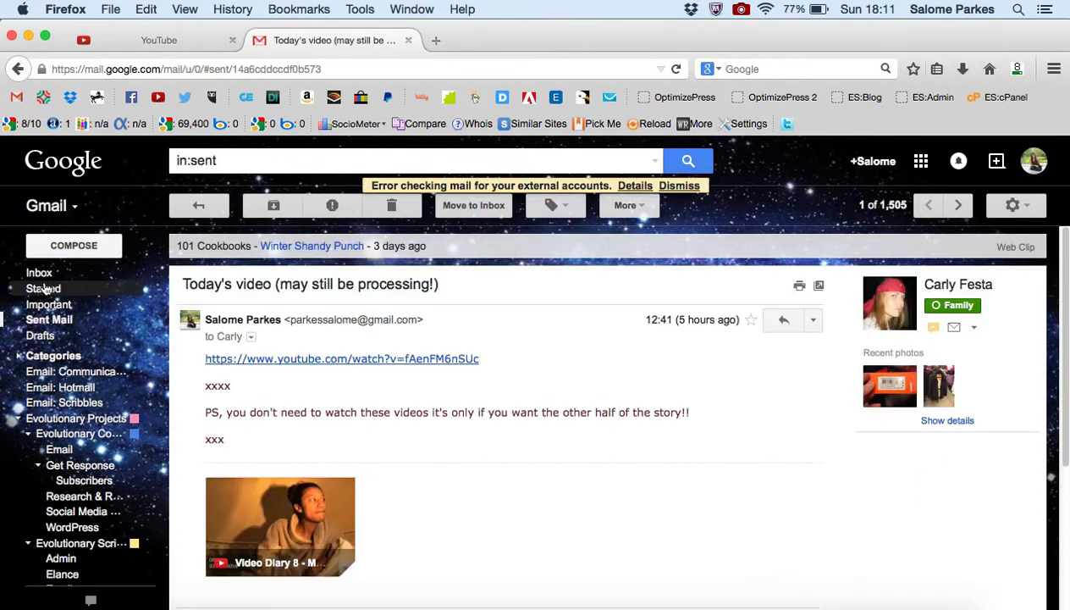
{"action": "left_click", "coordinate": [40, 272]}
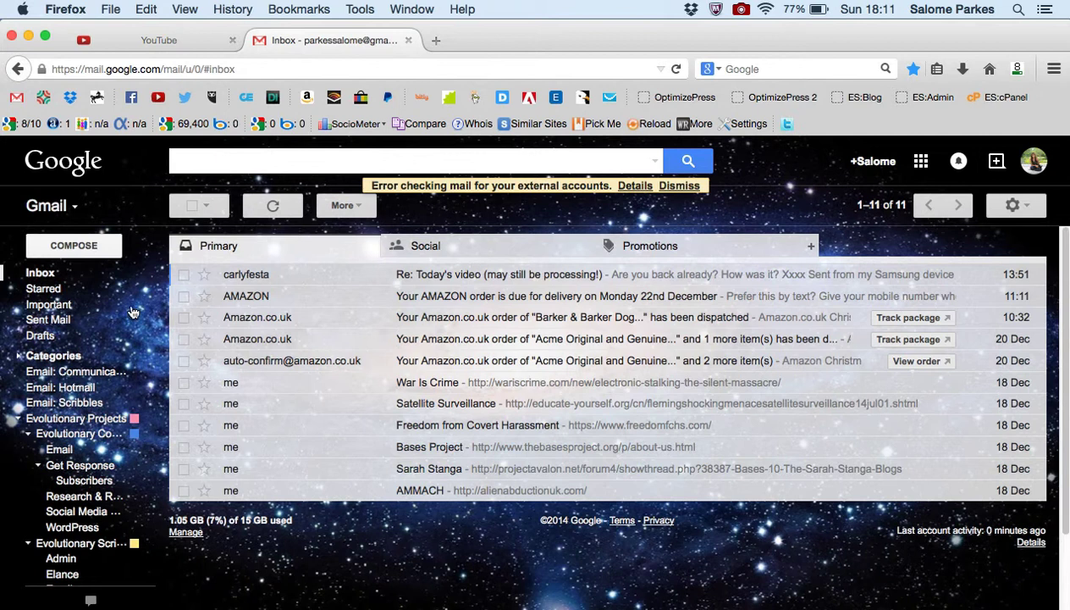
{"action": "left_click", "coordinate": [49, 319]}
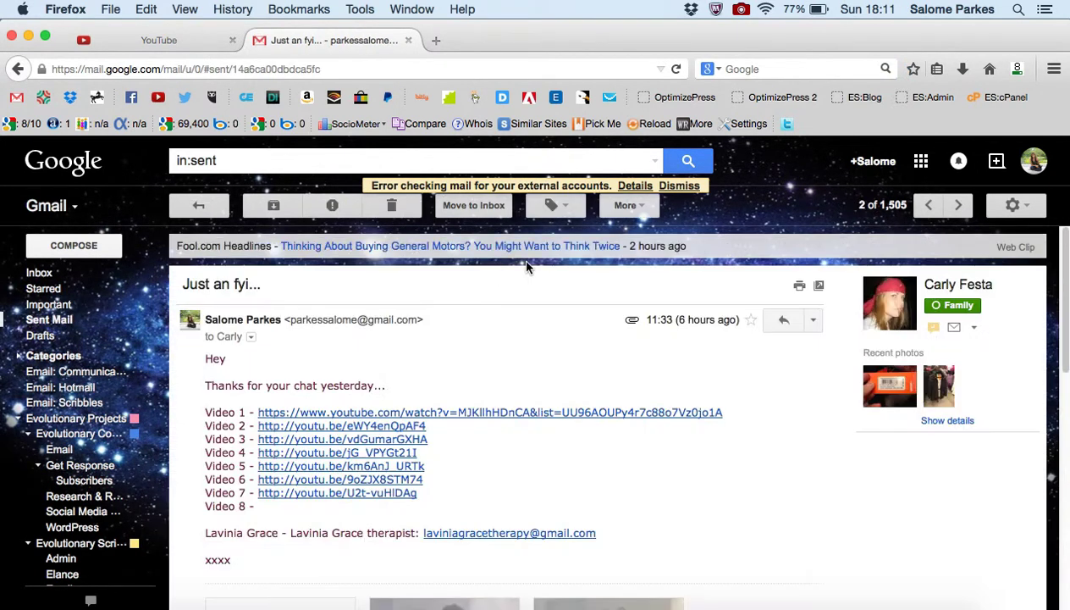
Forward the fyi email with Video 1's link replaced by its youtu.be short link.
{"action": "left_click", "coordinate": [813, 319]}
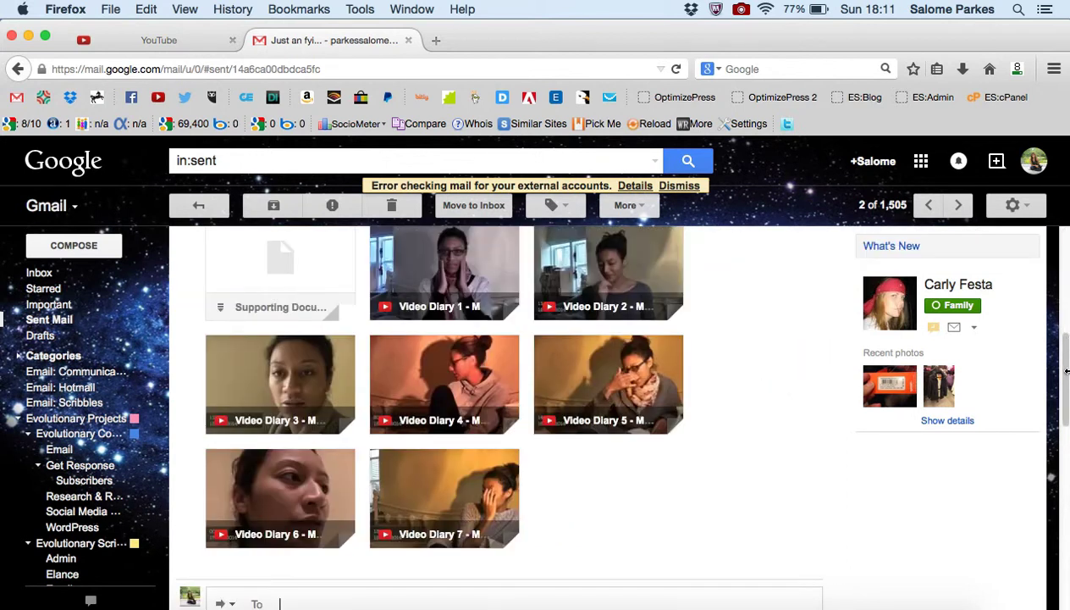
{"action": "scroll", "scroll_direction": "down", "scroll_amount": 3}
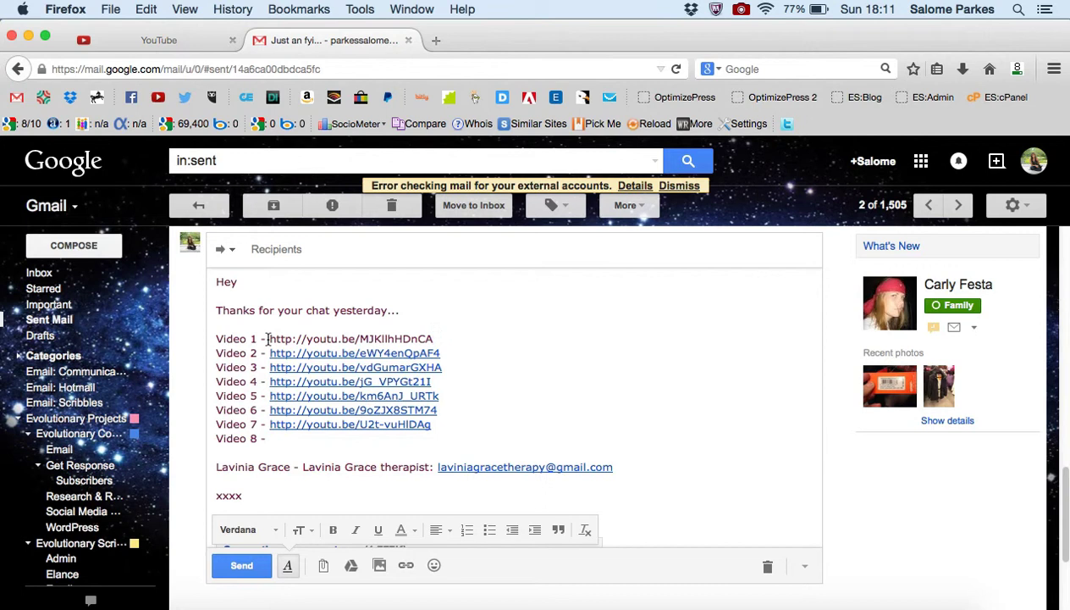
{"action": "mouse_move", "coordinate": [187, 53]}
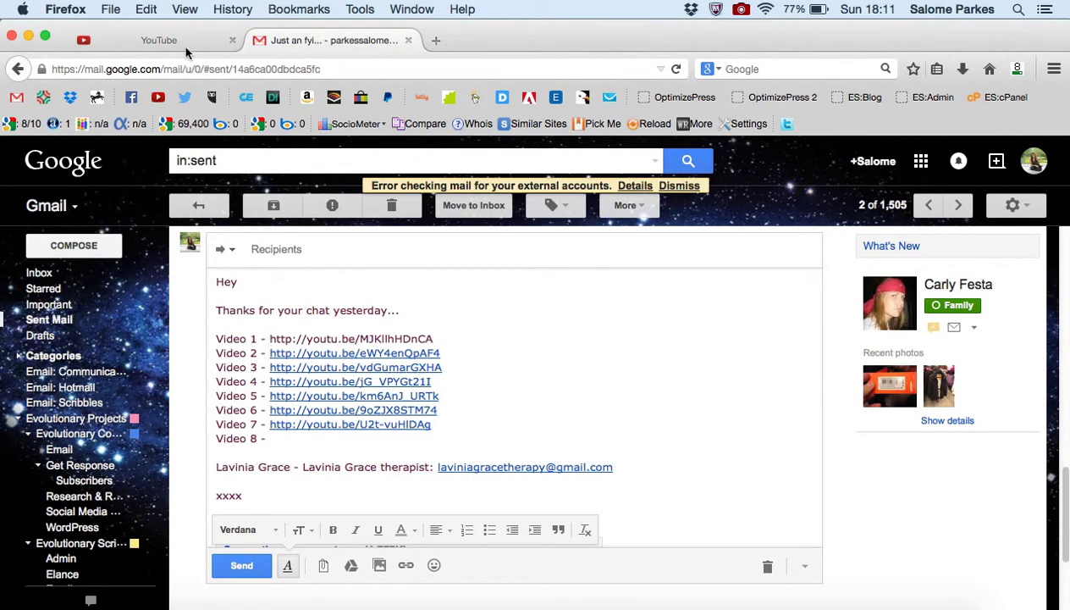
{"action": "left_click", "coordinate": [379, 338]}
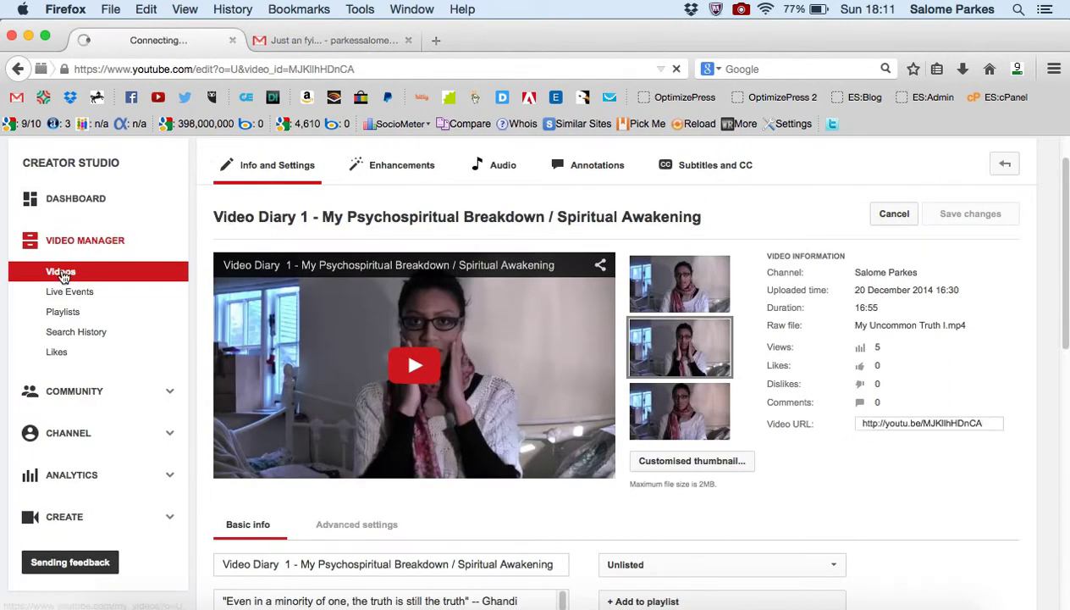
Open Video Diary 8's edit page from the uploads list to get its link.
{"action": "left_click", "coordinate": [61, 271]}
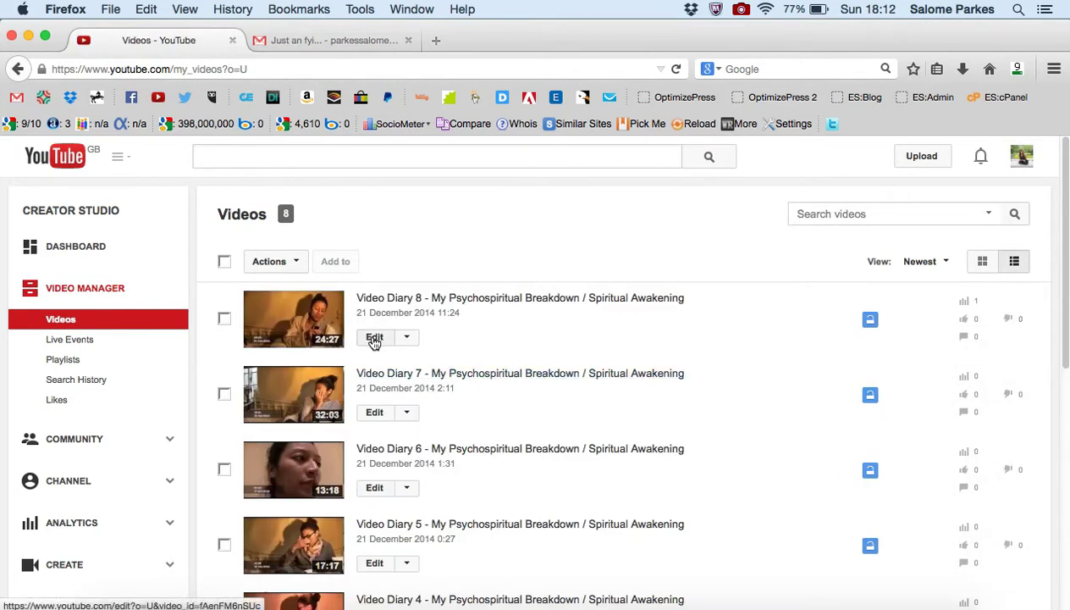
{"action": "left_click", "coordinate": [374, 337]}
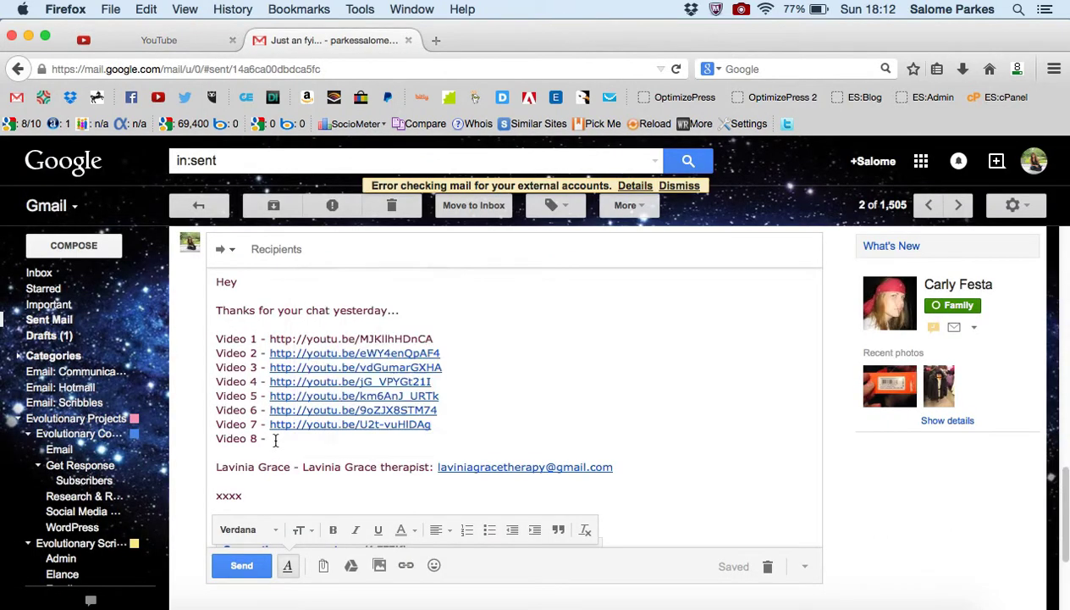
{"action": "right_click", "coordinate": [275, 439]}
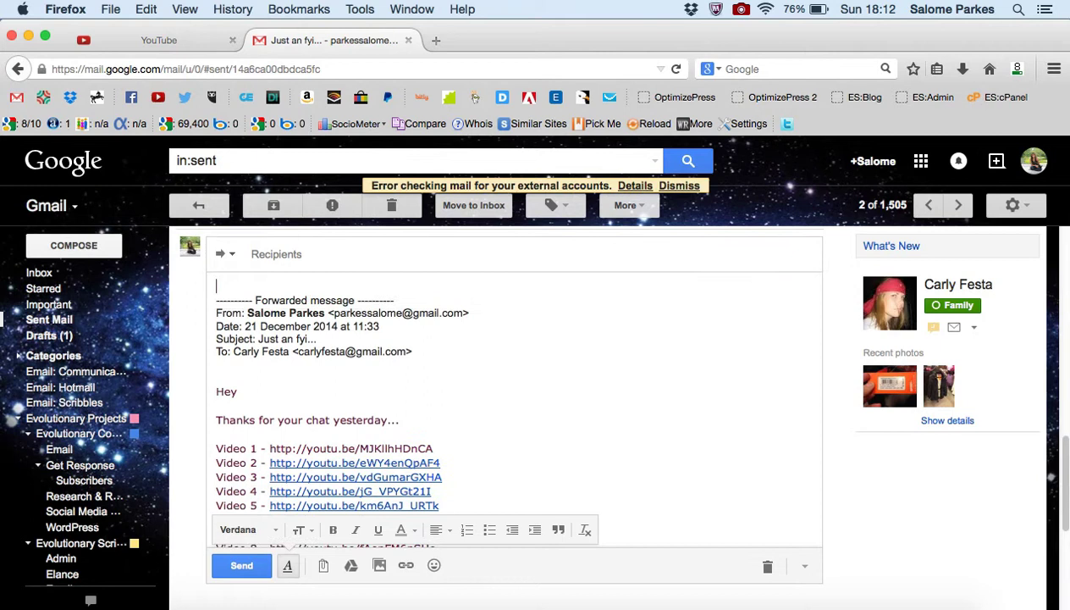
{"action": "left_click_drag", "start_coordinate": [216, 300], "coordinate": [413, 352]}
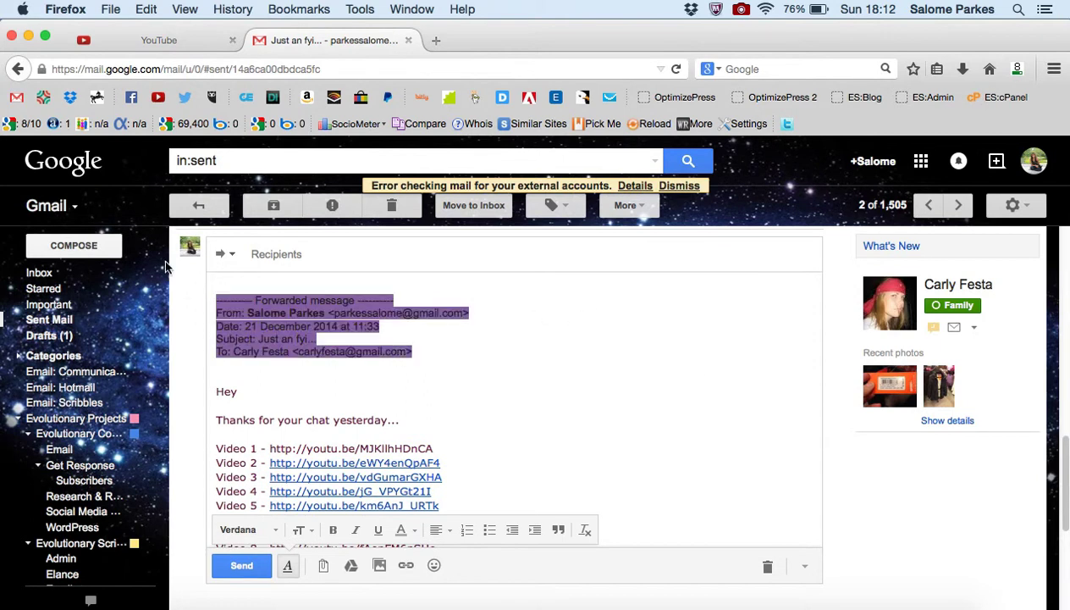
{"action": "left_click", "coordinate": [245, 529]}
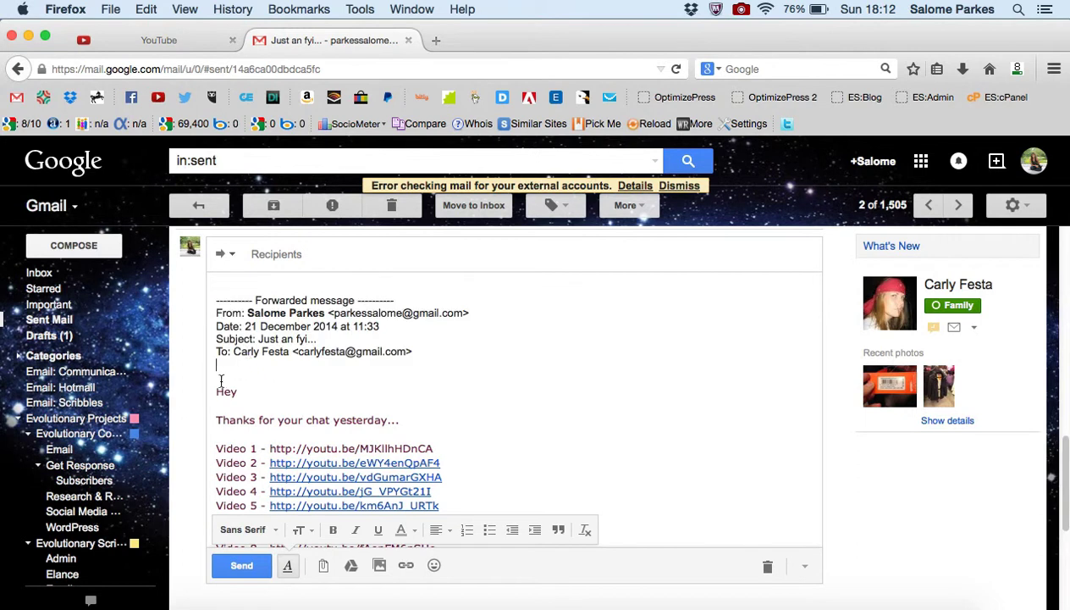
{"action": "right_click", "coordinate": [226, 391]}
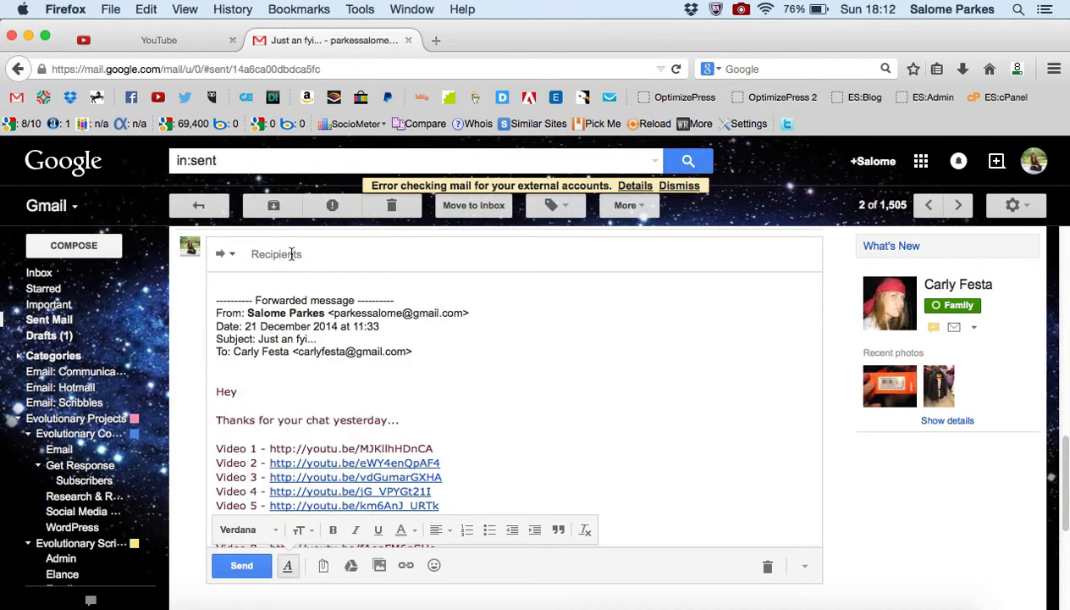
{"action": "type", "text": "car"}
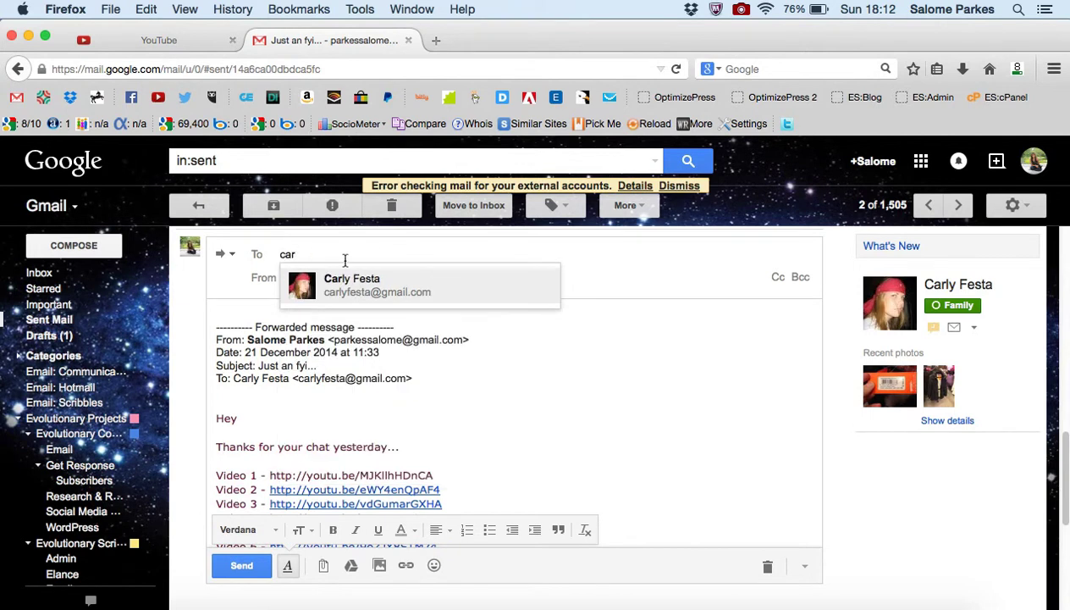
{"action": "left_click", "coordinate": [351, 285]}
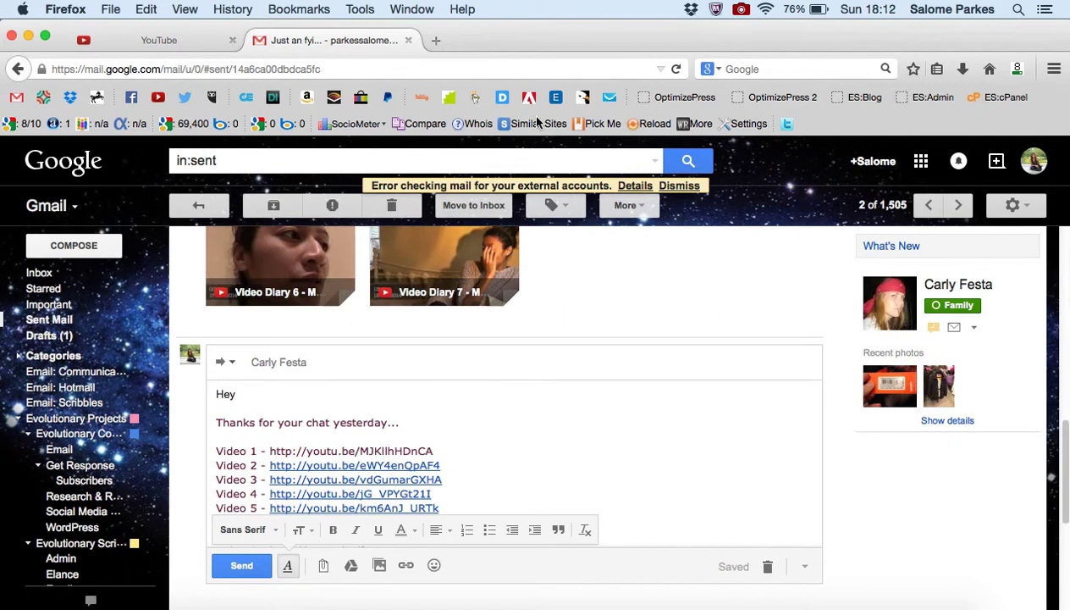
Search Google for 'today's date' in a new tab, showing Sunday, 21 December 2014.
{"action": "left_click", "coordinate": [612, 40]}
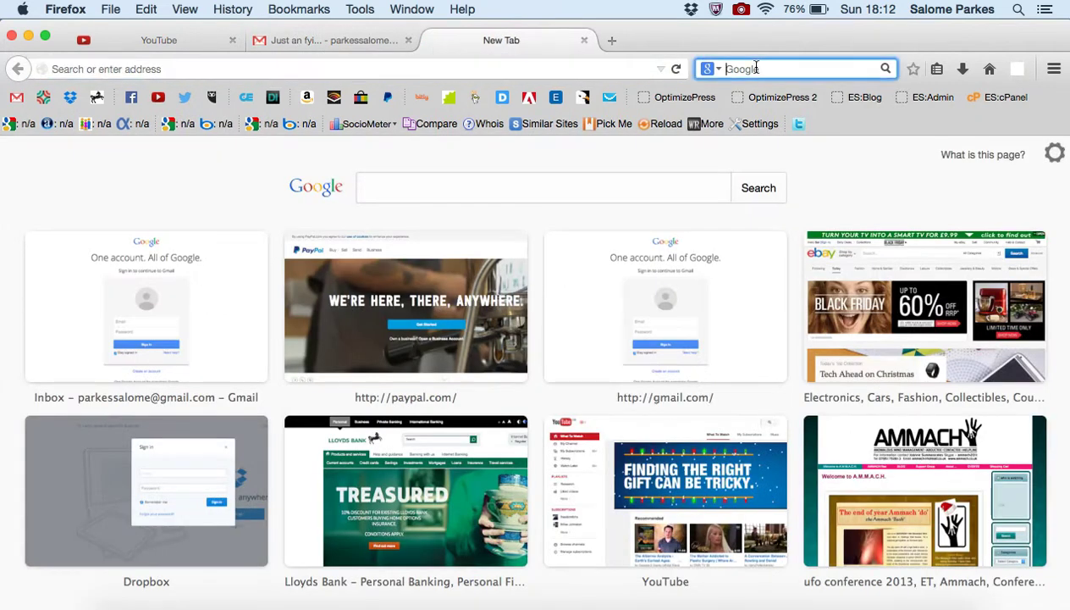
{"action": "type", "text": "t"}
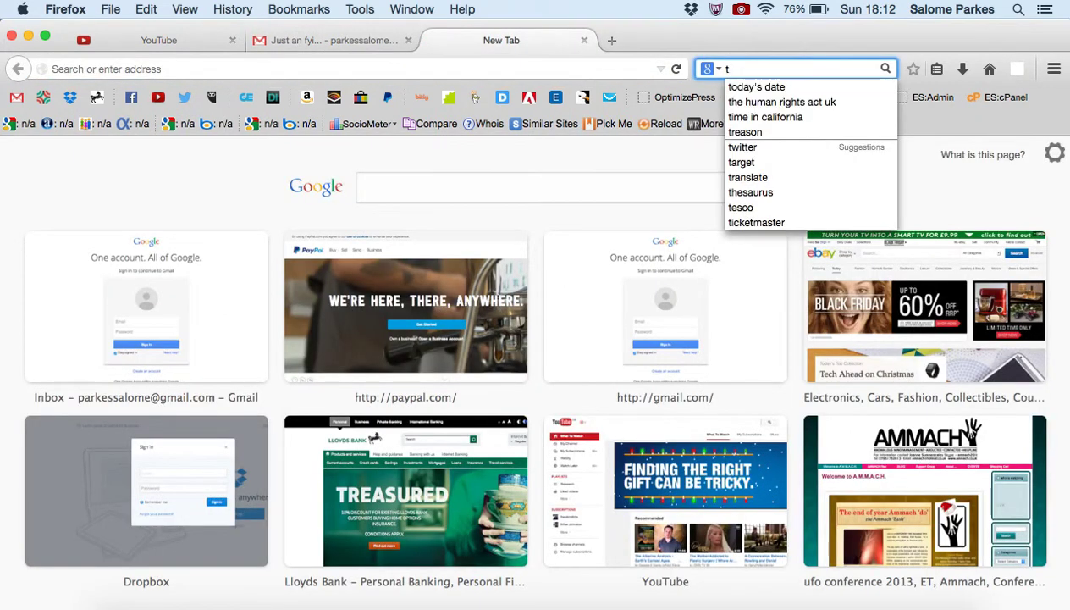
{"action": "left_click", "coordinate": [756, 87]}
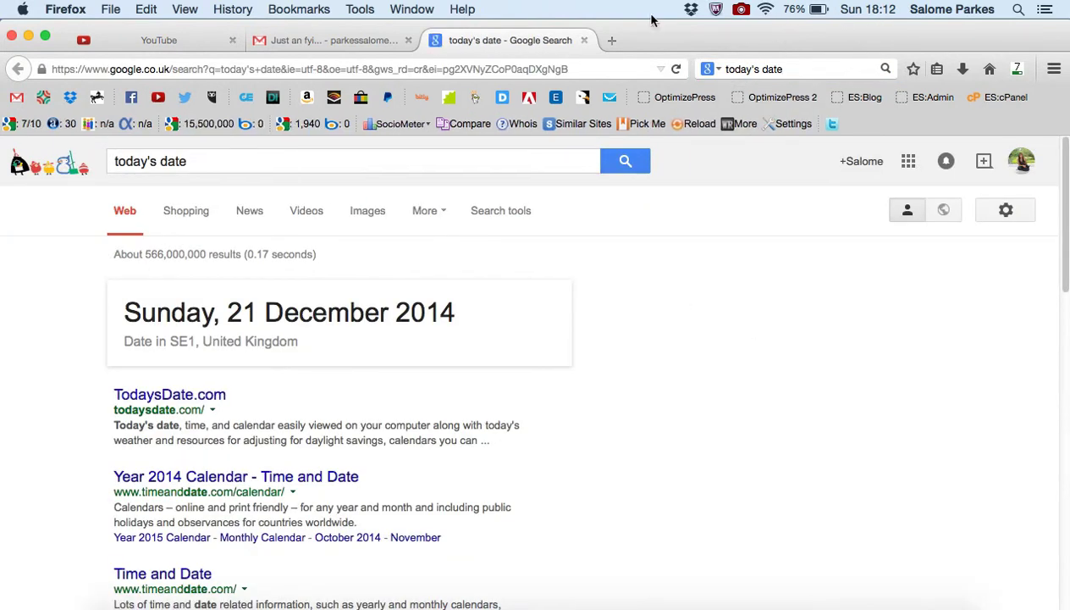
{"action": "mouse_move", "coordinate": [853, 18]}
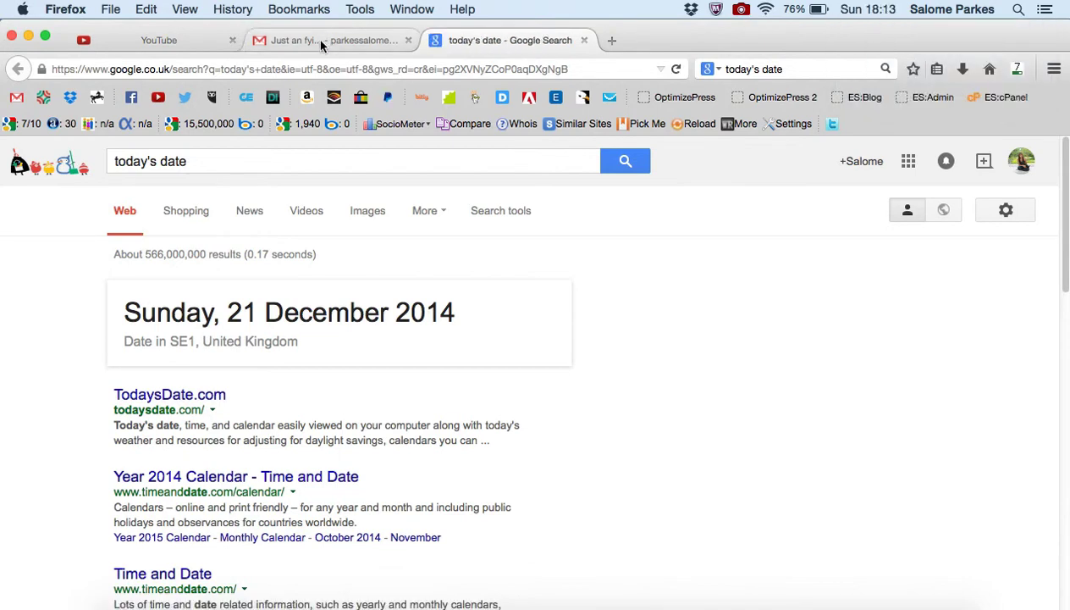
{"action": "left_click", "coordinate": [330, 40]}
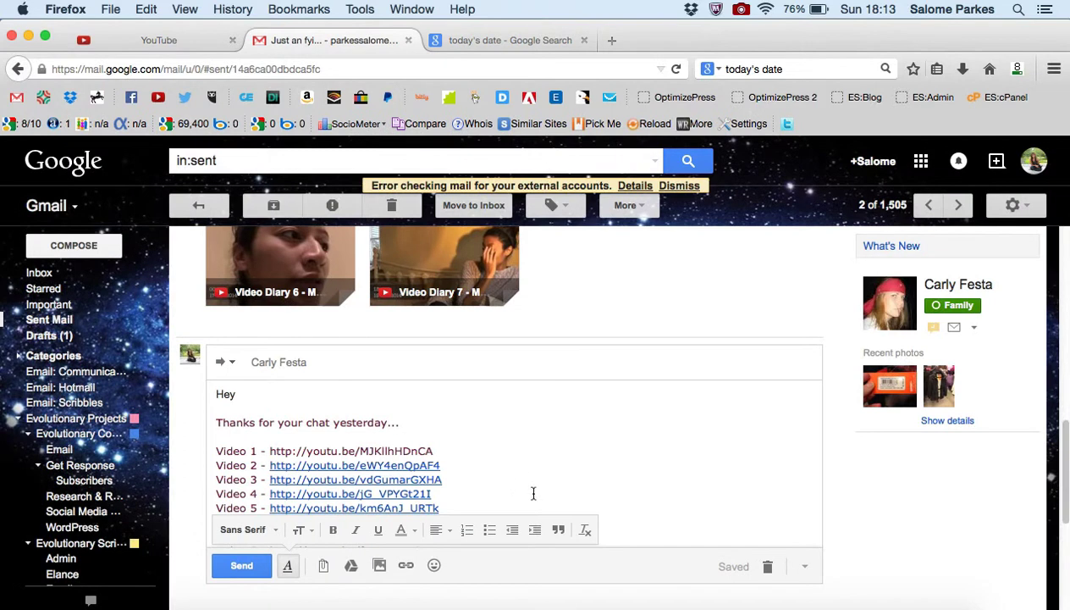
{"action": "mouse_move", "coordinate": [832, 513]}
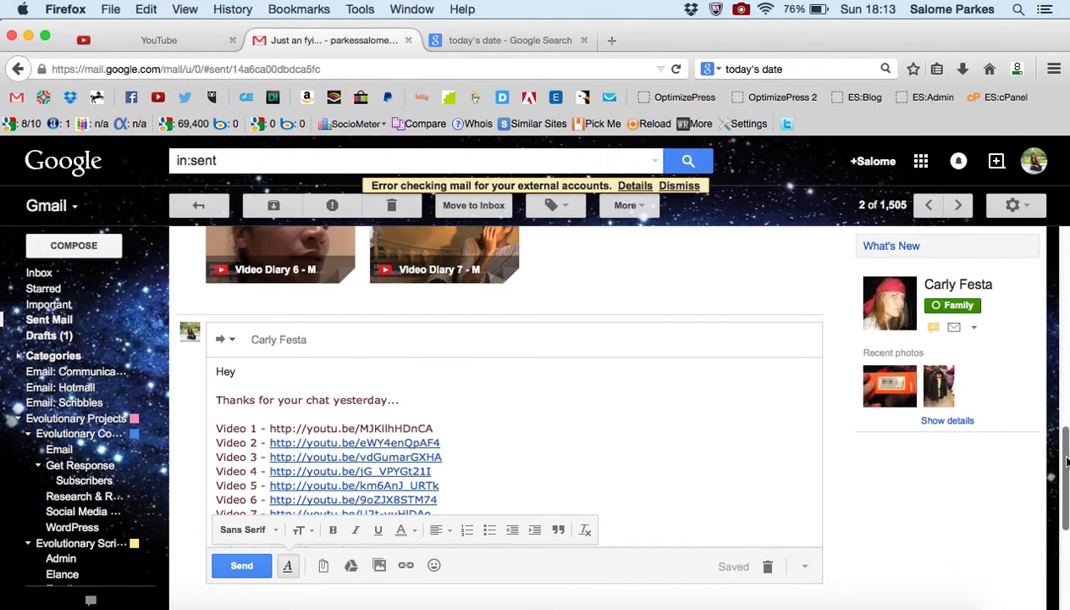
{"action": "scroll", "scroll_direction": "down", "scroll_amount": 3}
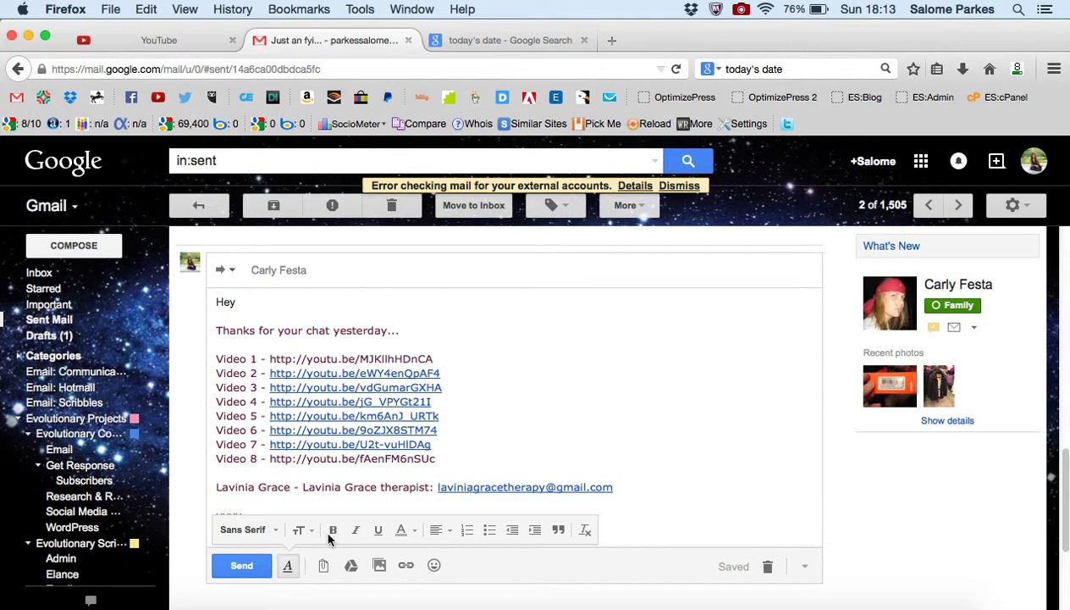
{"action": "mouse_move", "coordinate": [241, 565]}
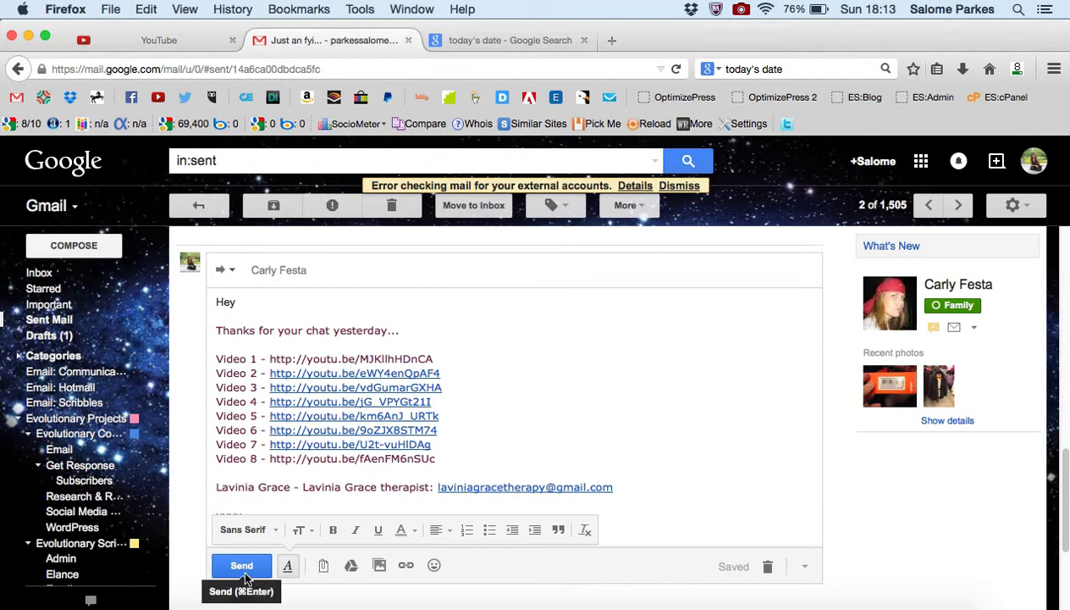
{"action": "left_click", "coordinate": [241, 565]}
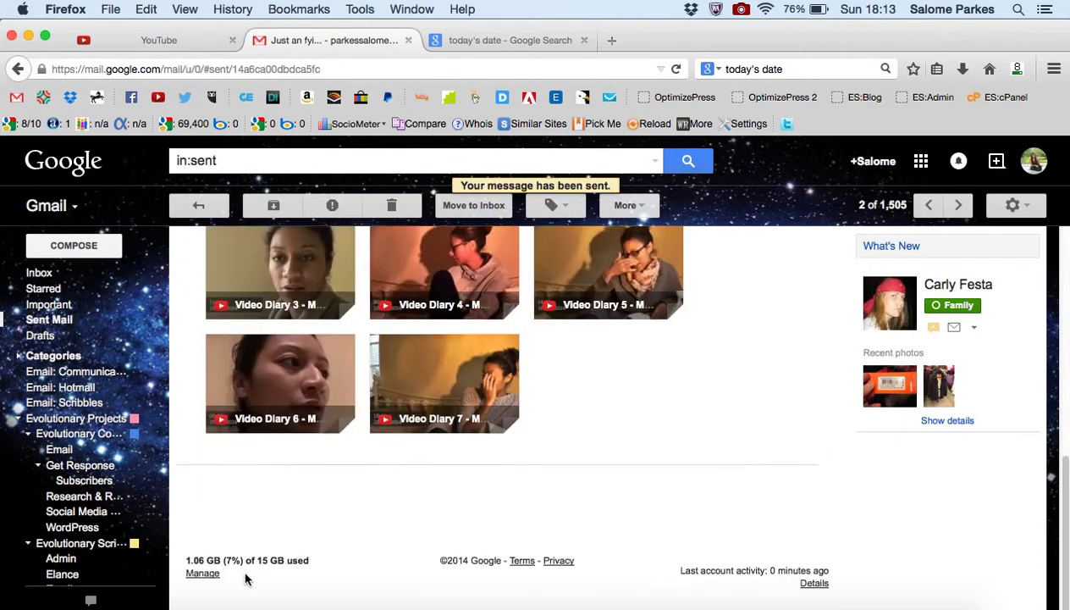
{"action": "mouse_move", "coordinate": [424, 190]}
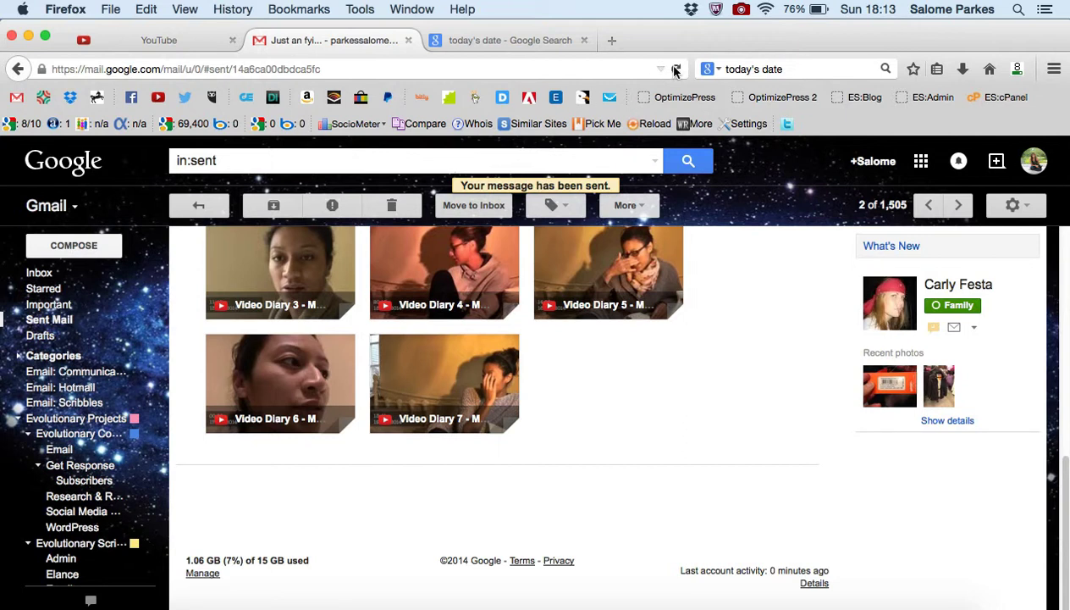
{"action": "mouse_move", "coordinate": [740, 27]}
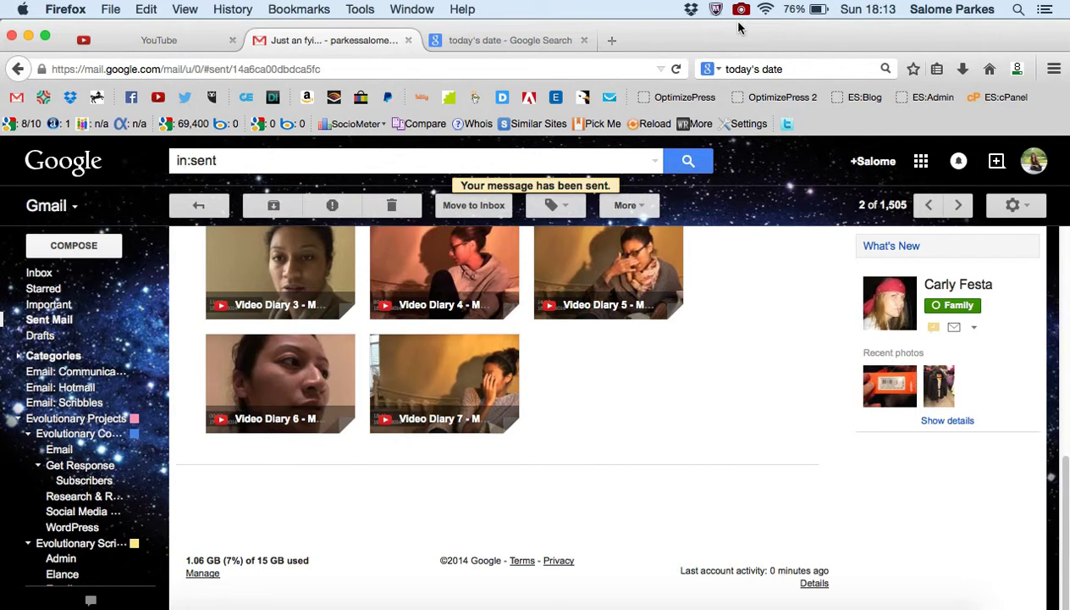
Reopen 'Fwd: Just an fyi...' to Carly from Sent Mail and review its eight links and previews.
{"action": "left_click", "coordinate": [741, 10]}
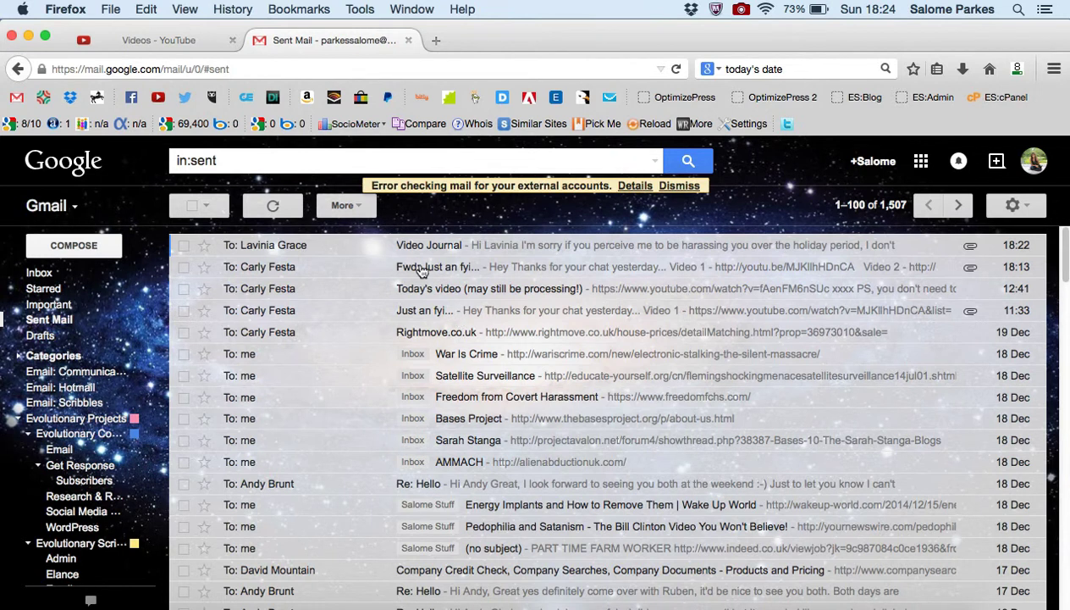
{"action": "left_click", "coordinate": [438, 267]}
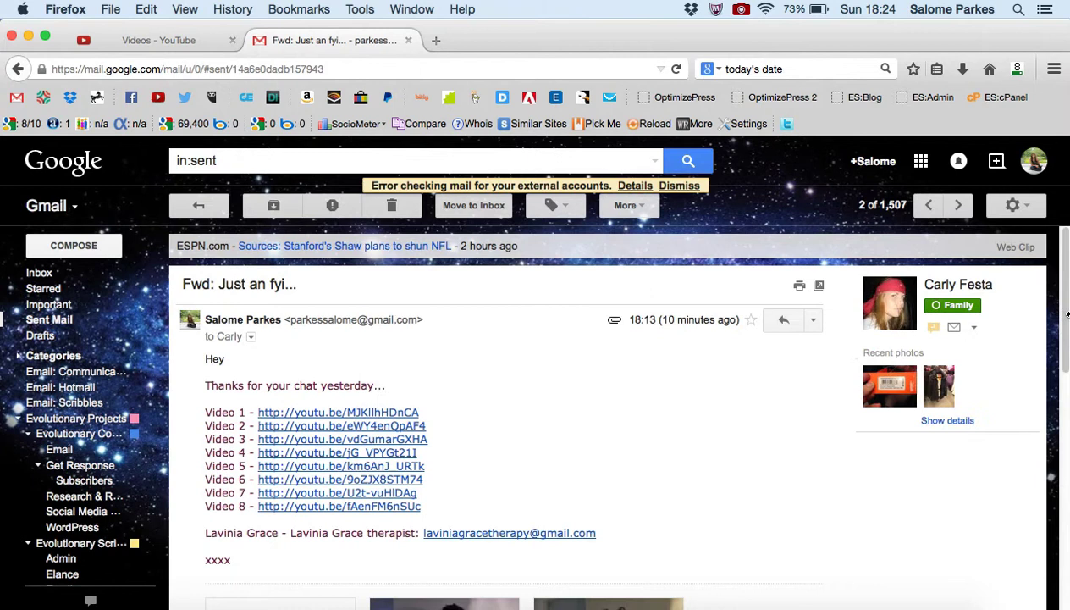
{"action": "scroll", "scroll_direction": "down", "scroll_amount": 3}
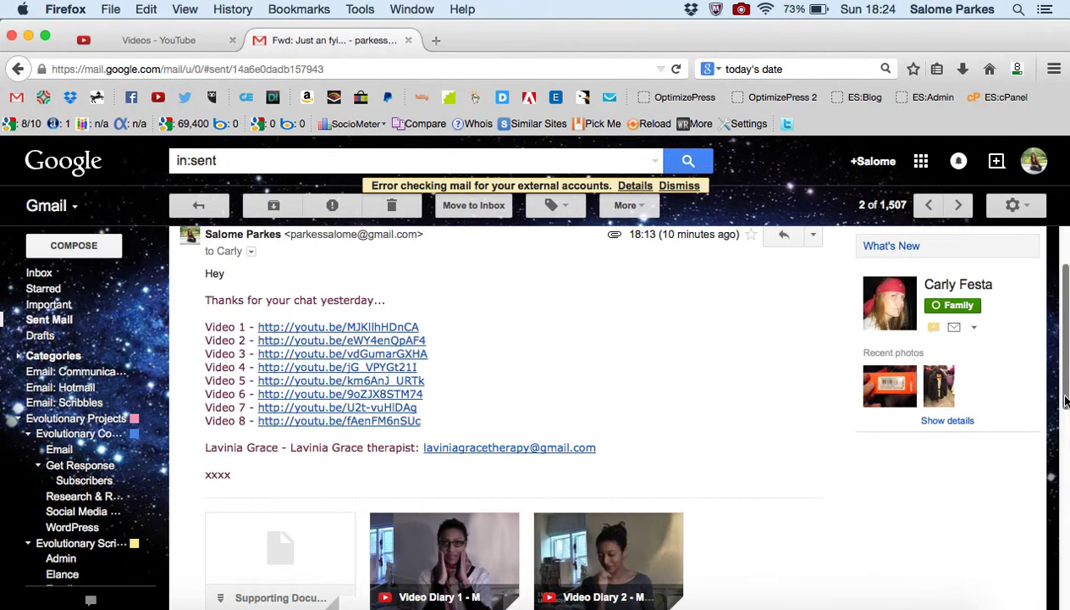
{"action": "scroll", "scroll_direction": "down", "scroll_amount": 3}
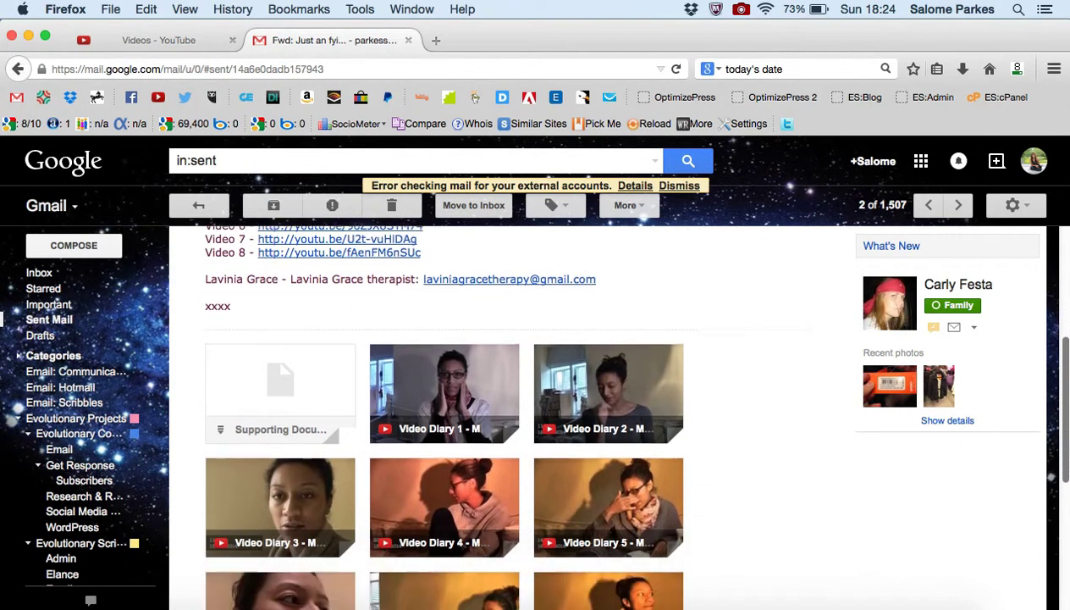
{"action": "scroll", "scroll_direction": "down", "scroll_amount": 3}
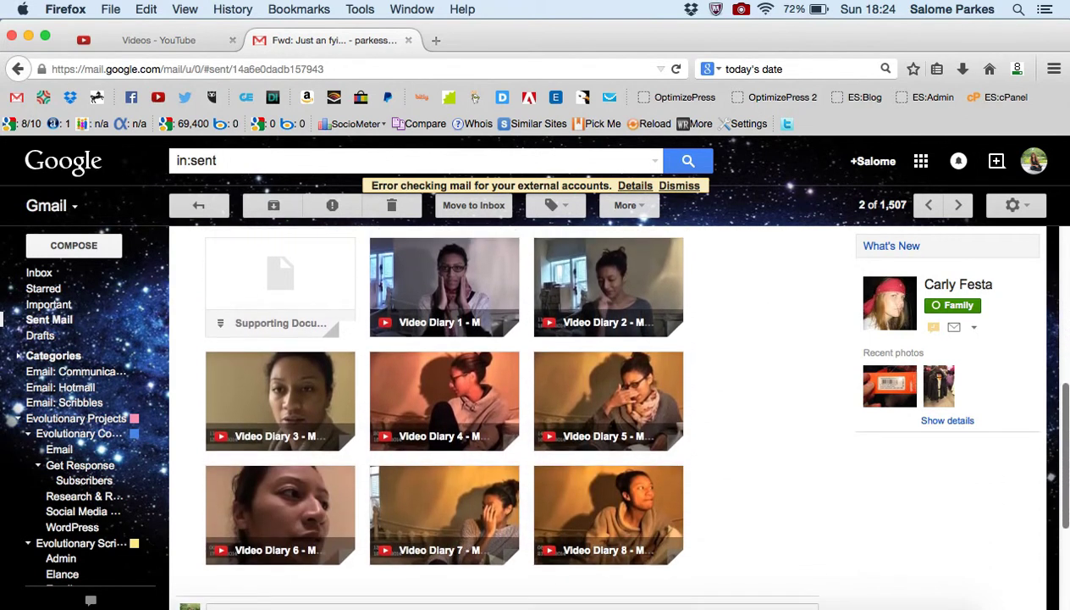
{"action": "mouse_move", "coordinate": [1065, 508]}
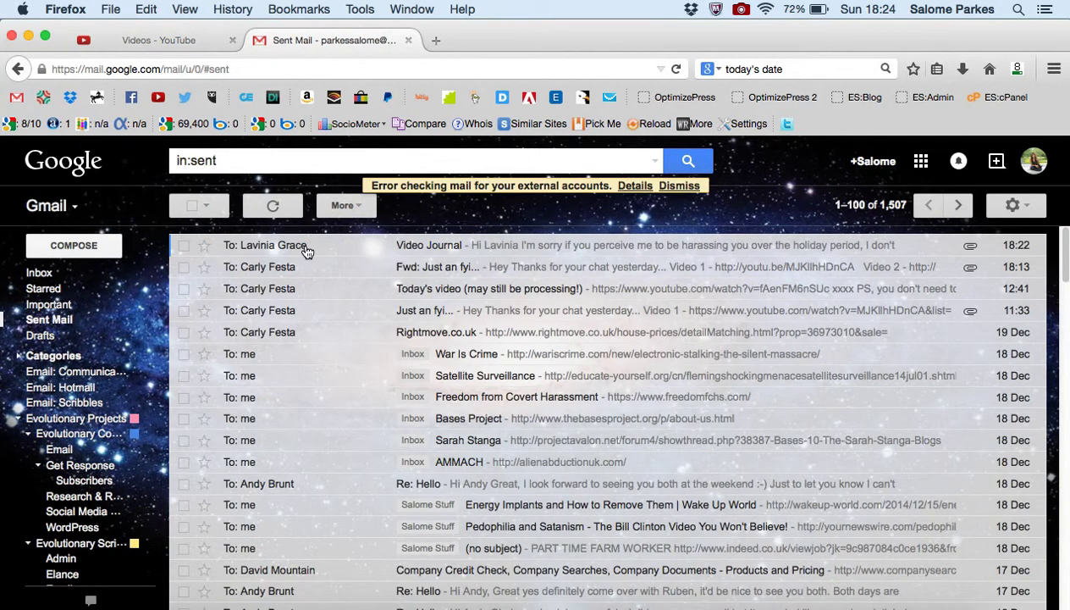
{"action": "mouse_move", "coordinate": [271, 245]}
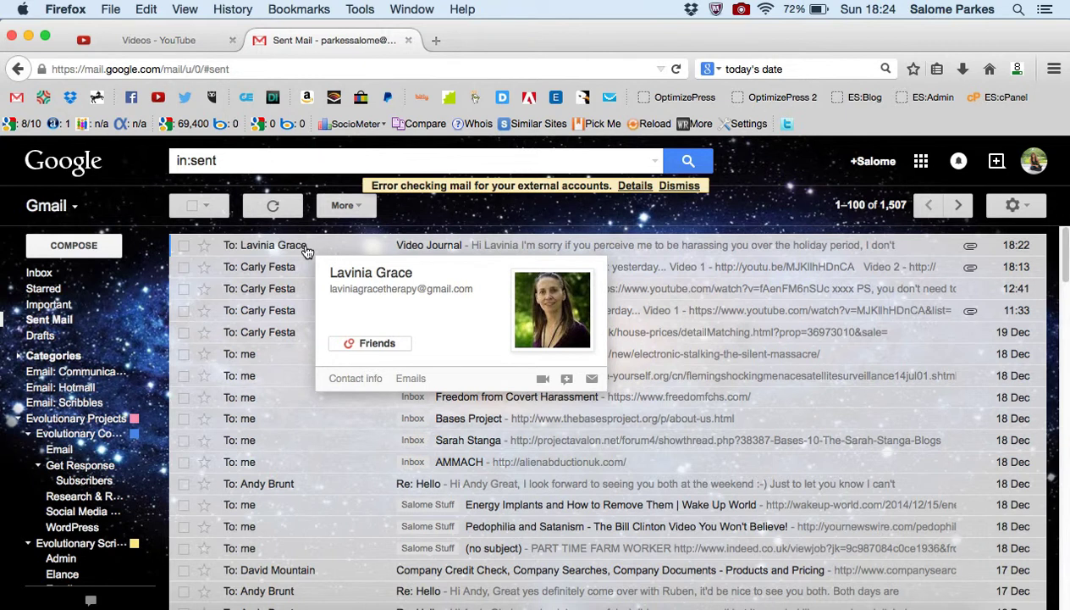
{"action": "left_click", "coordinate": [429, 244]}
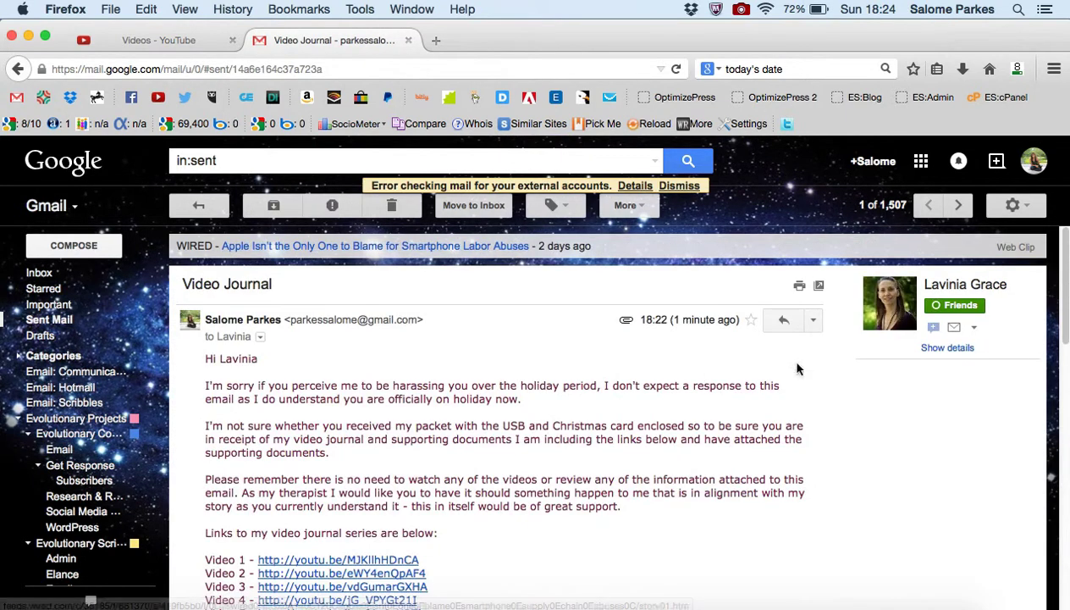
{"action": "scroll", "scroll_direction": "down", "scroll_amount": 3}
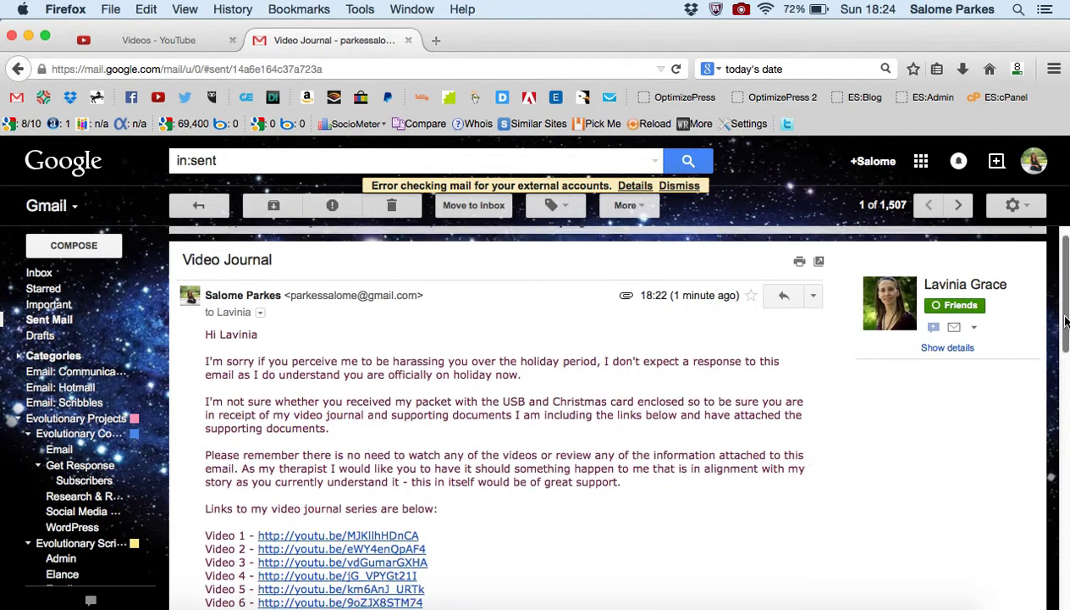
{"action": "scroll", "scroll_direction": "down", "scroll_amount": 3}
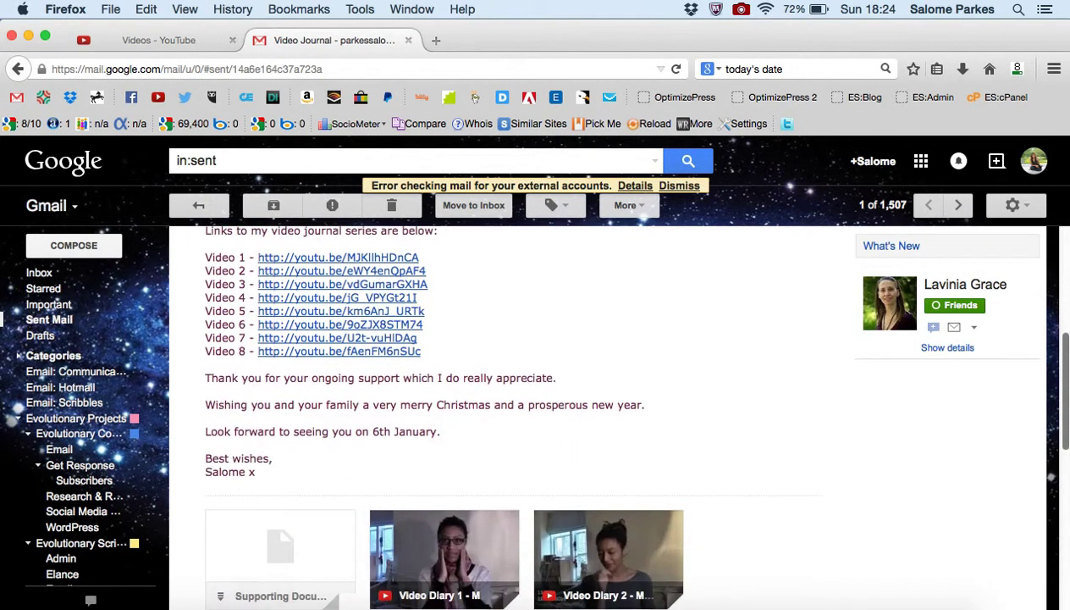
{"action": "scroll", "scroll_direction": "down", "scroll_amount": 3}
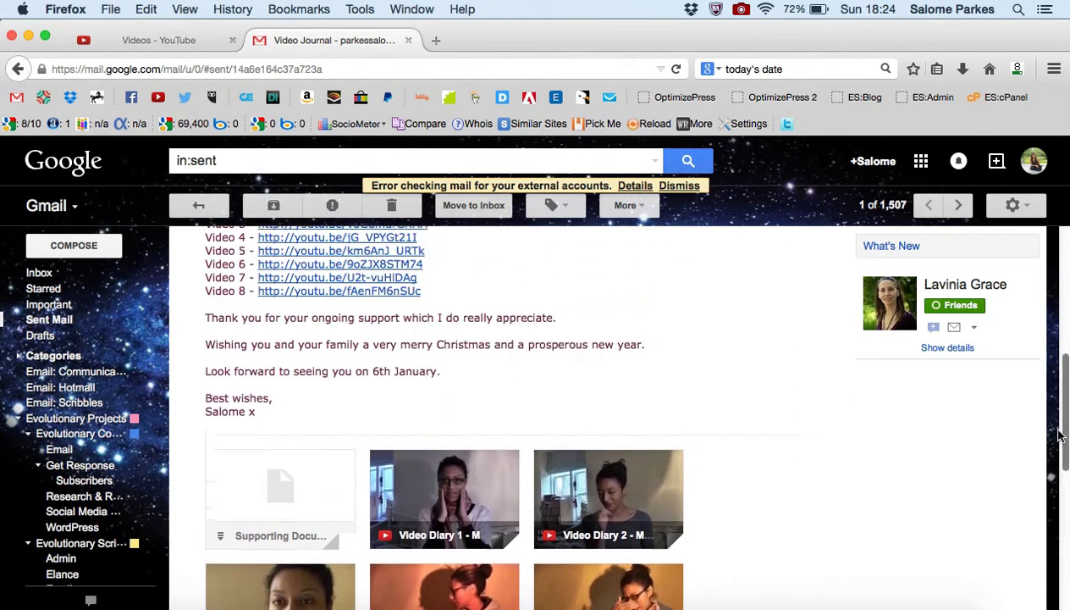
{"action": "scroll", "scroll_direction": "up", "scroll_amount": 3}
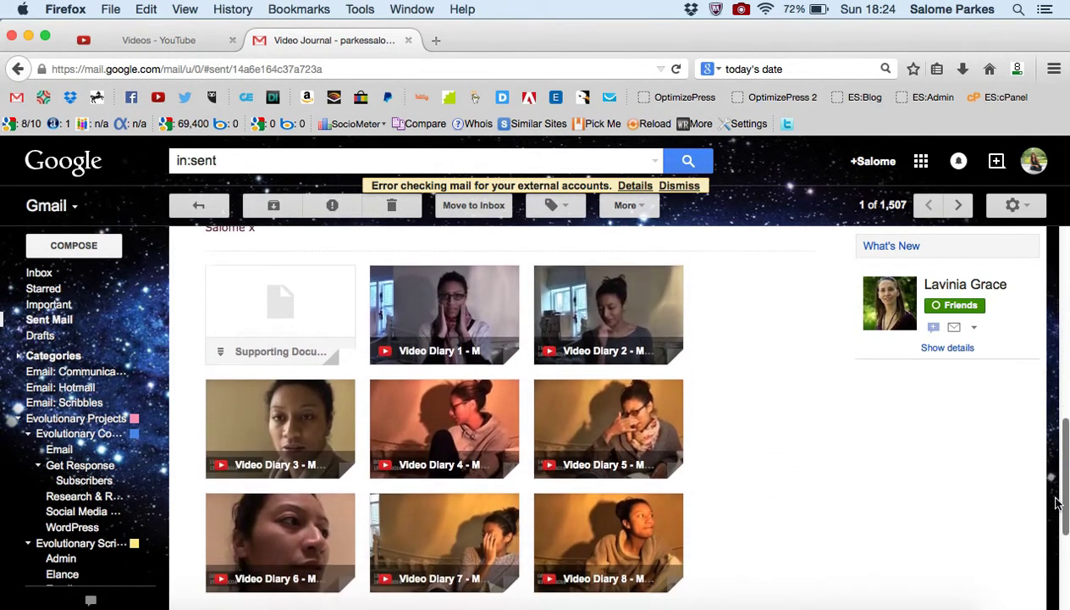
{"action": "scroll", "scroll_direction": "down", "scroll_amount": 3}
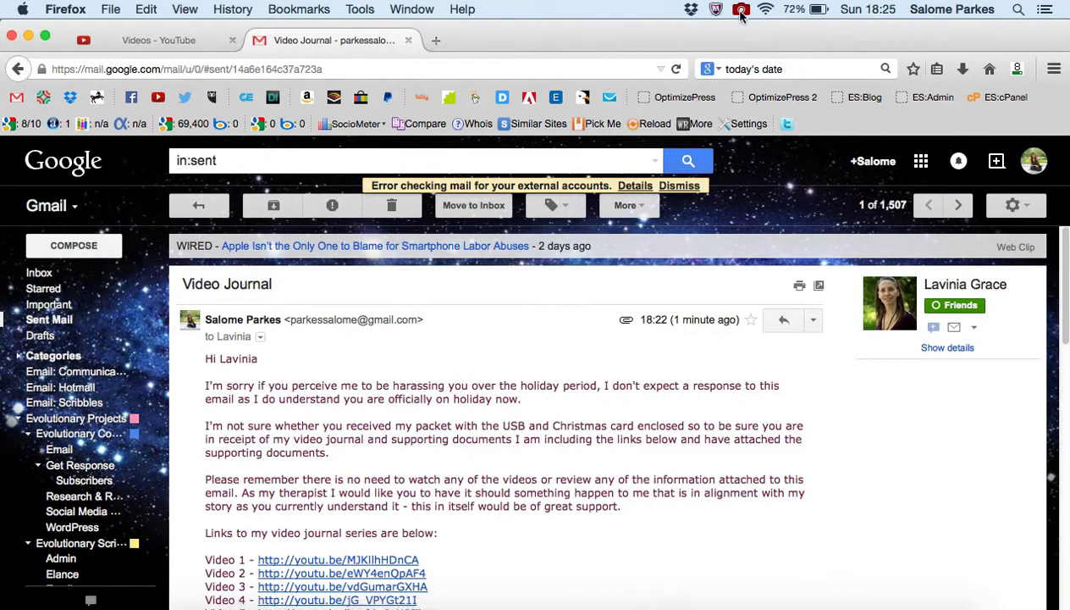
{"action": "left_click", "coordinate": [741, 9]}
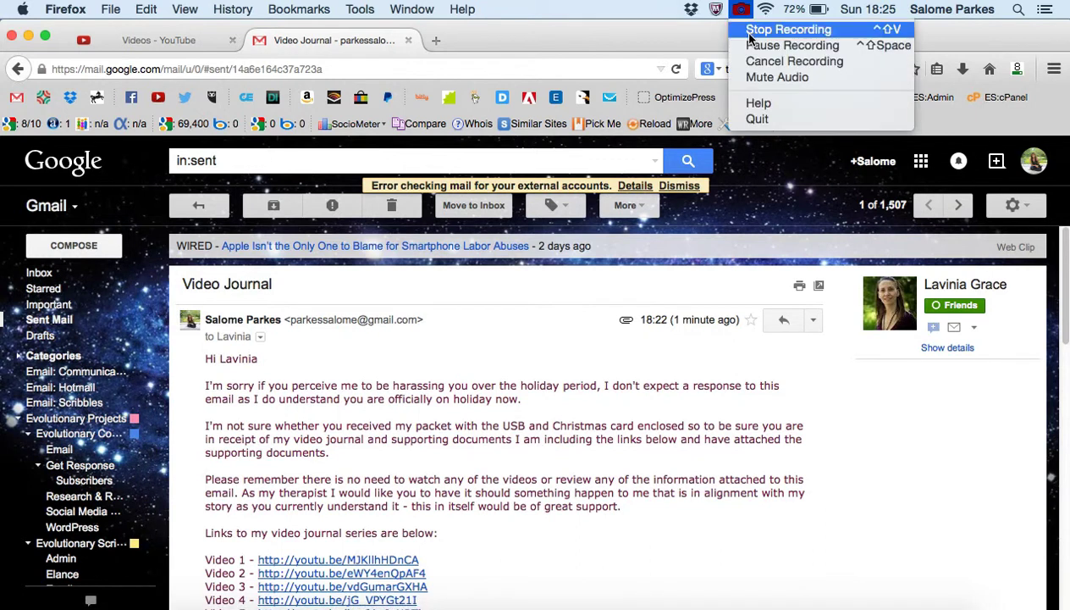